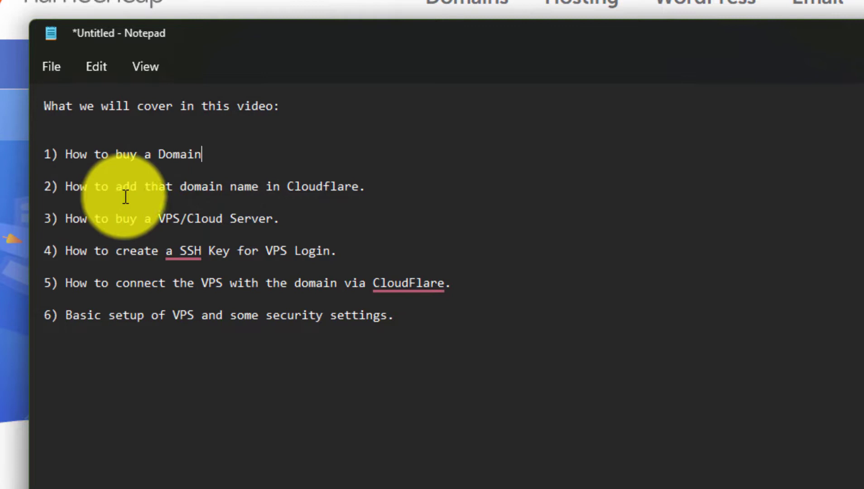
{"action": "mouse_move", "coordinate": [389, 187]}
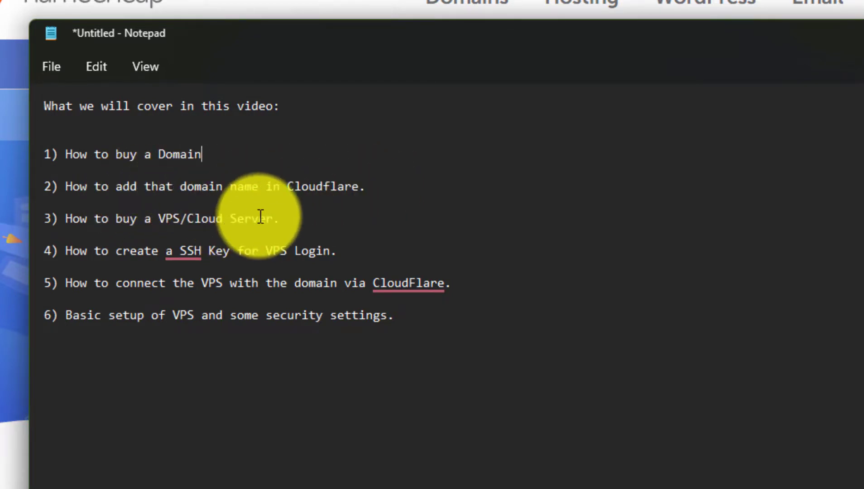
{"action": "mouse_move", "coordinate": [284, 248]}
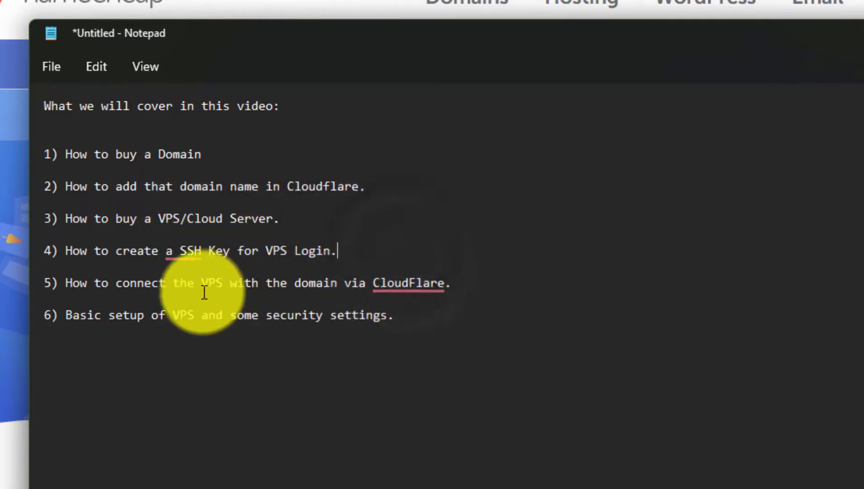
Switch to the Namecheap tab and scroll down the homepage toward its deals.
{"action": "left_click", "coordinate": [410, 283]}
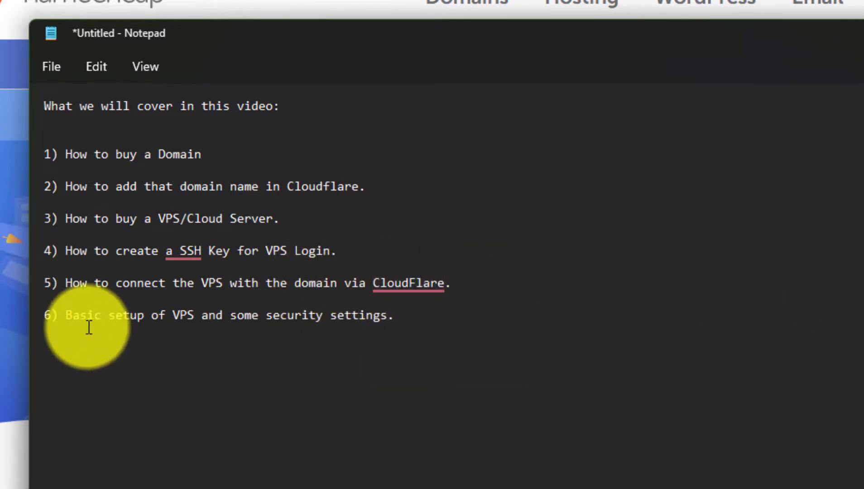
{"action": "left_click", "coordinate": [451, 282]}
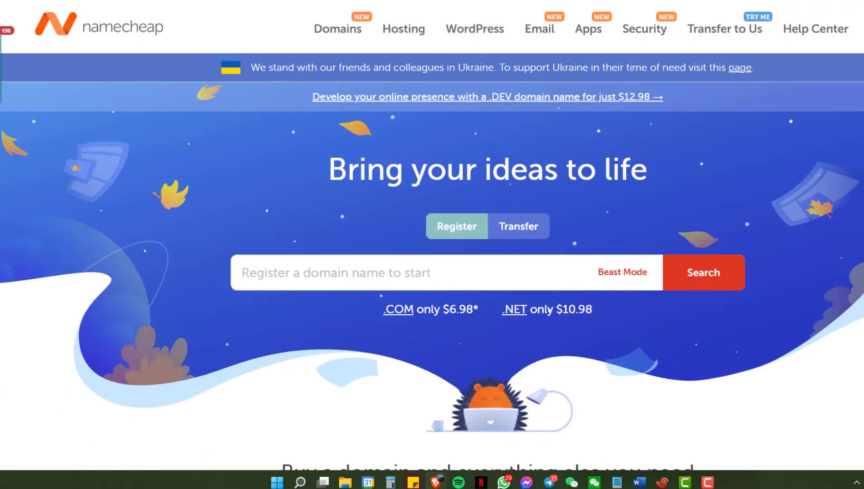
{"action": "left_click", "coordinate": [140, 6]}
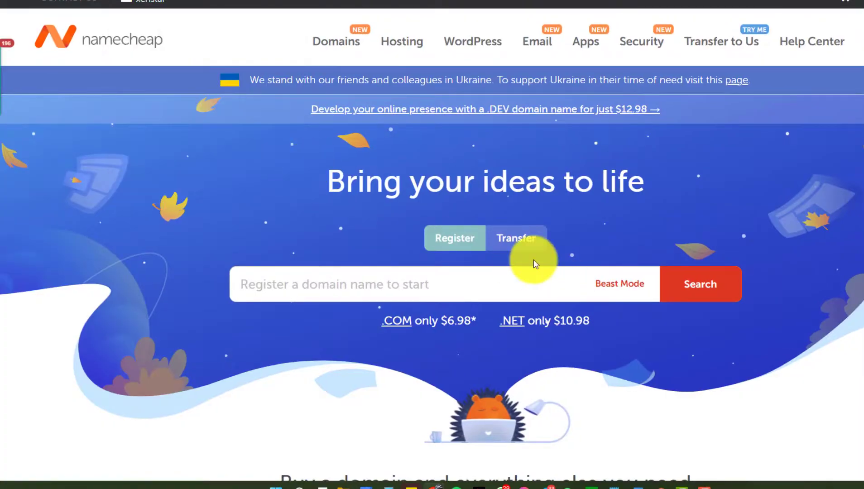
{"action": "scroll", "scroll_direction": "down", "scroll_amount": 3}
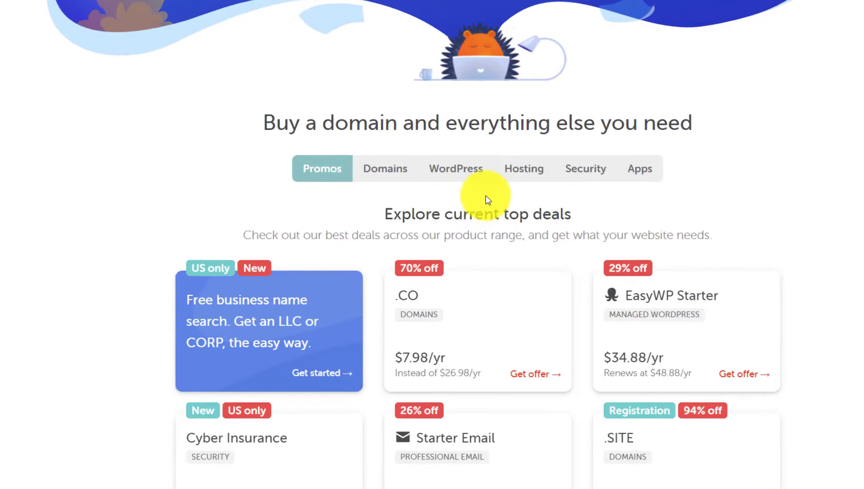
{"action": "scroll", "scroll_direction": "down", "scroll_amount": 3}
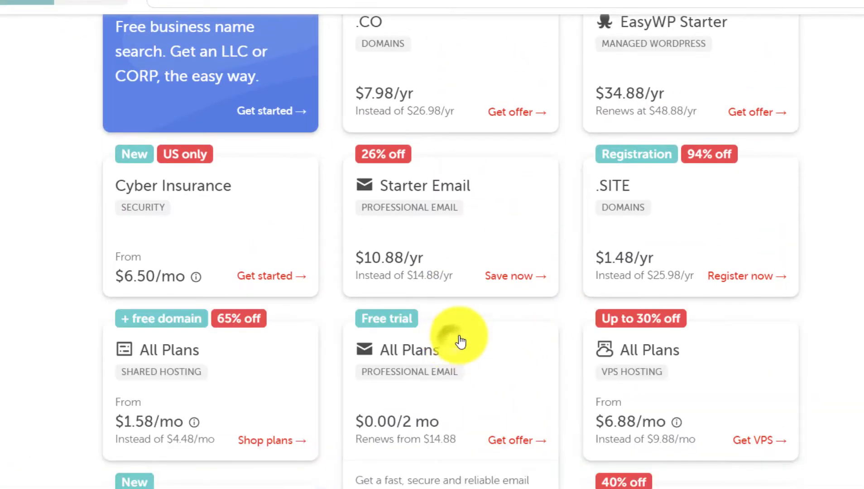
{"action": "scroll", "scroll_direction": "down", "scroll_amount": 3}
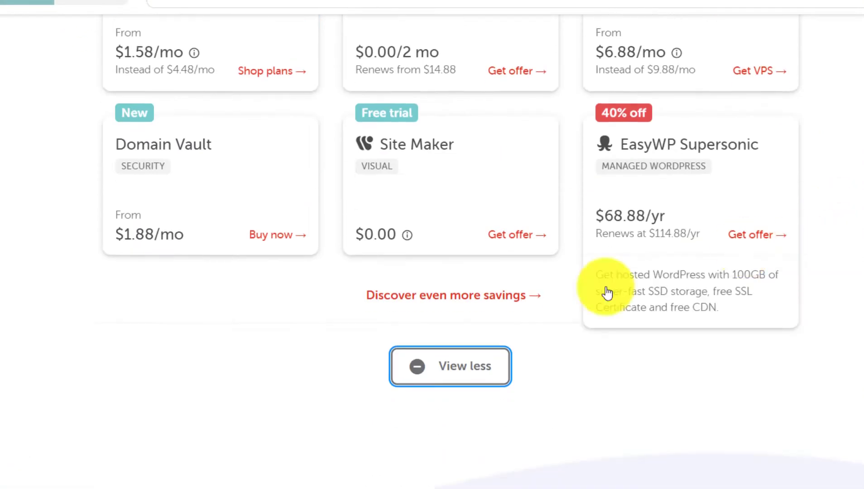
{"action": "mouse_move", "coordinate": [450, 294]}
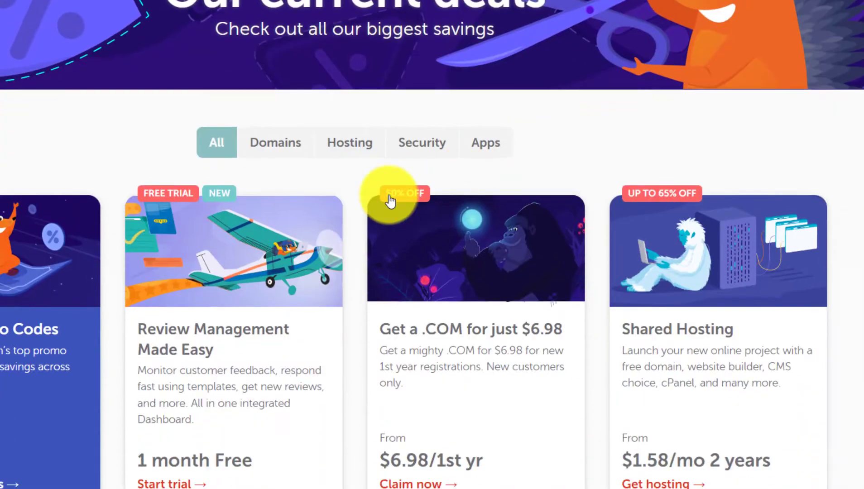
Filter deals to Domains and open the 99 Cent Domain Names offer.
{"action": "left_click", "coordinate": [275, 143]}
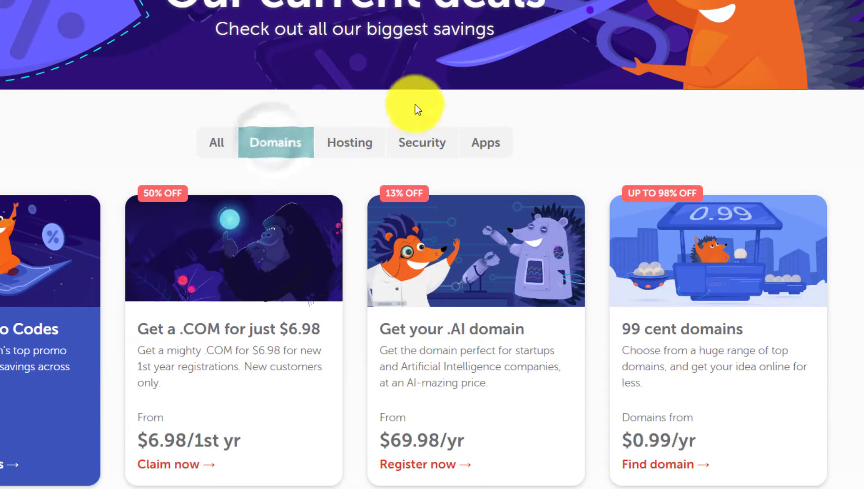
{"action": "scroll", "scroll_direction": "down", "scroll_amount": 3}
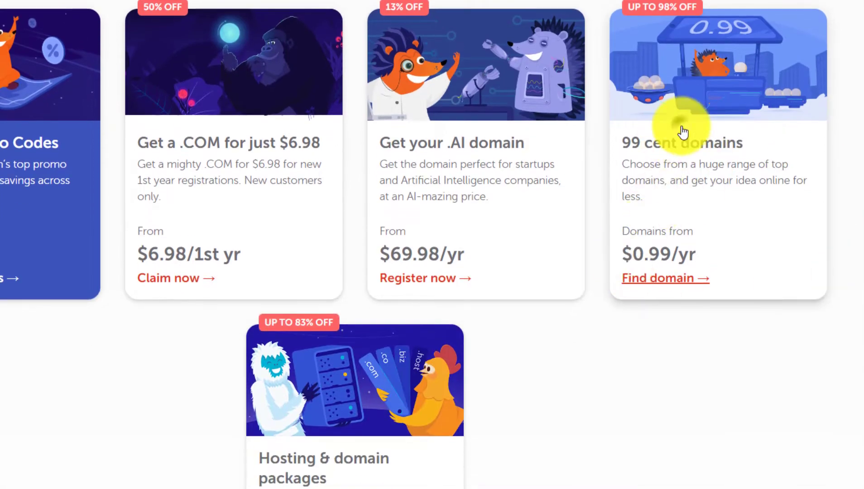
{"action": "left_click", "coordinate": [657, 278]}
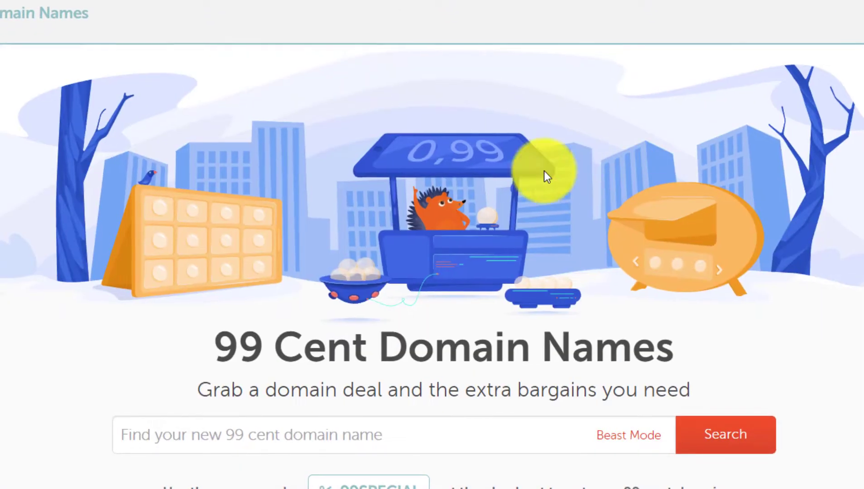
{"action": "scroll", "scroll_direction": "down", "scroll_amount": 3}
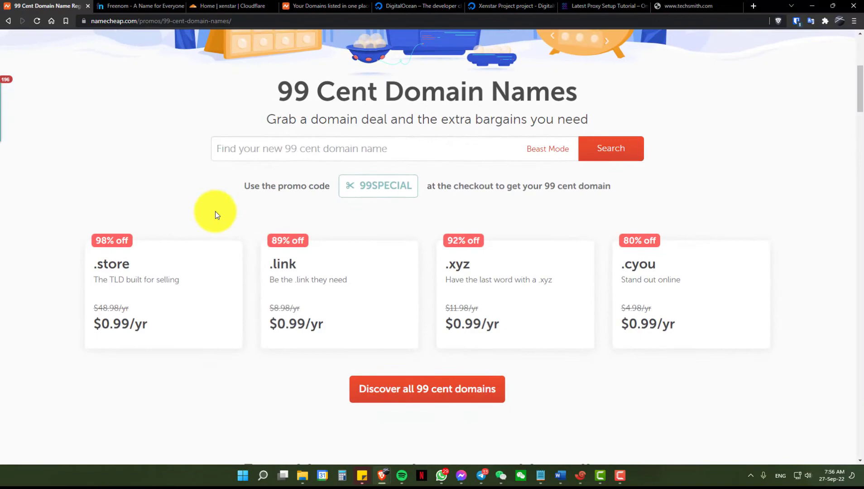
{"action": "mouse_move", "coordinate": [173, 263]}
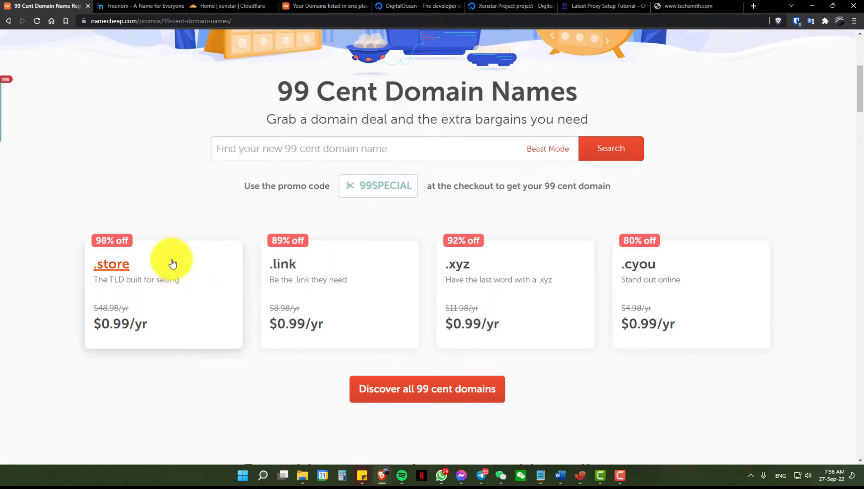
{"action": "left_click", "coordinate": [278, 6]}
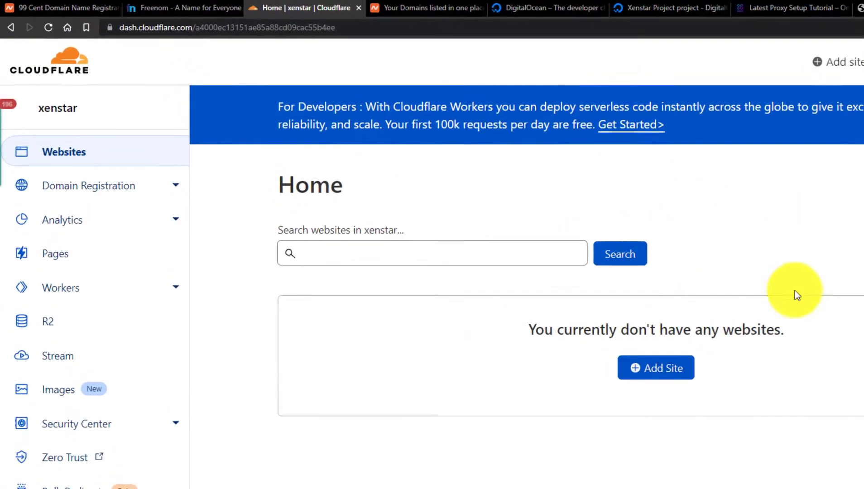
Add amure.beauty as a new Cloudflare site on the Free plan.
{"action": "left_click", "coordinate": [656, 368]}
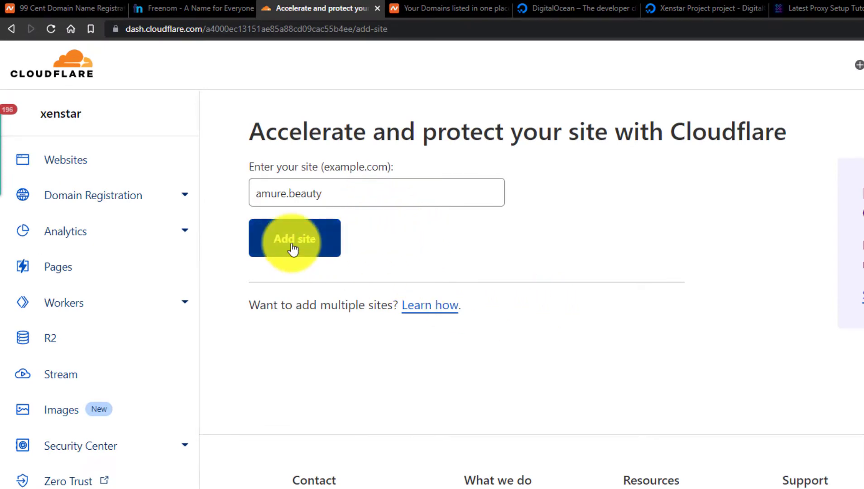
{"action": "left_click", "coordinate": [295, 238]}
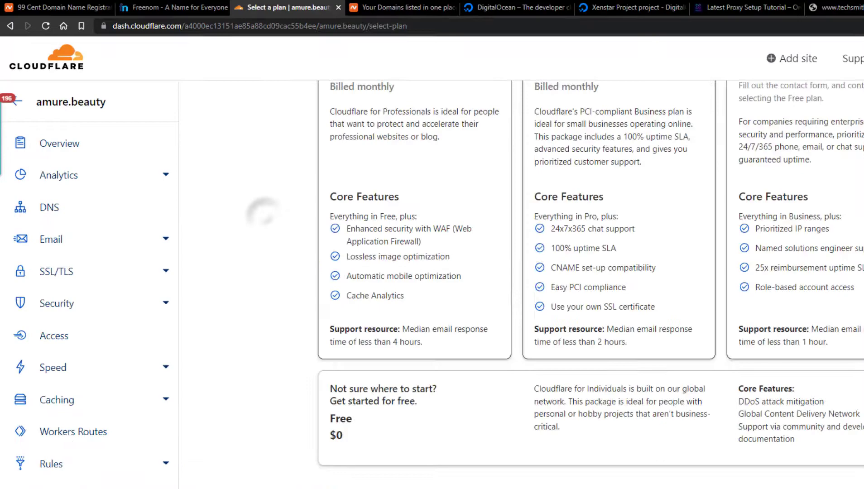
{"action": "scroll", "scroll_direction": "down", "scroll_amount": 3}
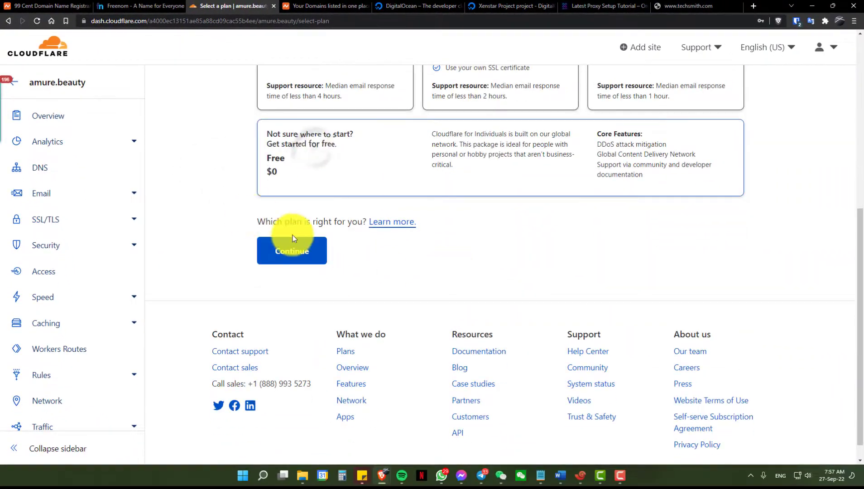
{"action": "left_click", "coordinate": [290, 251]}
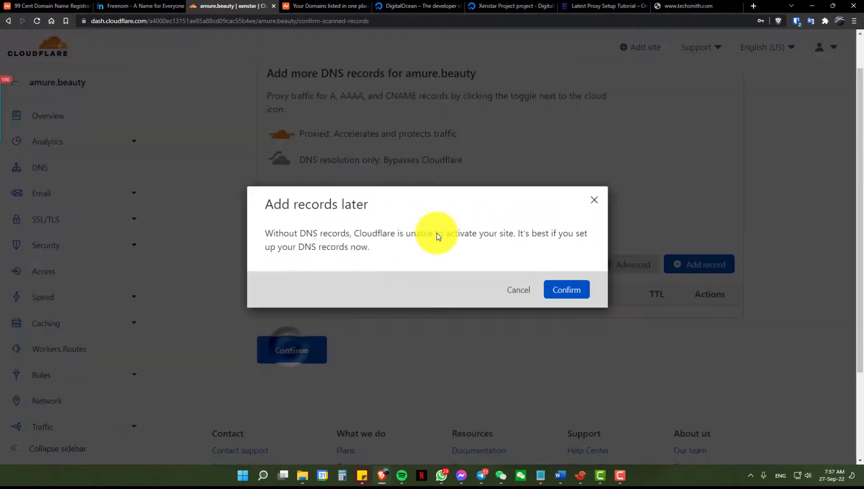
Skip adding DNS records for now and copy the first Cloudflare nameserver.
{"action": "left_click", "coordinate": [567, 290]}
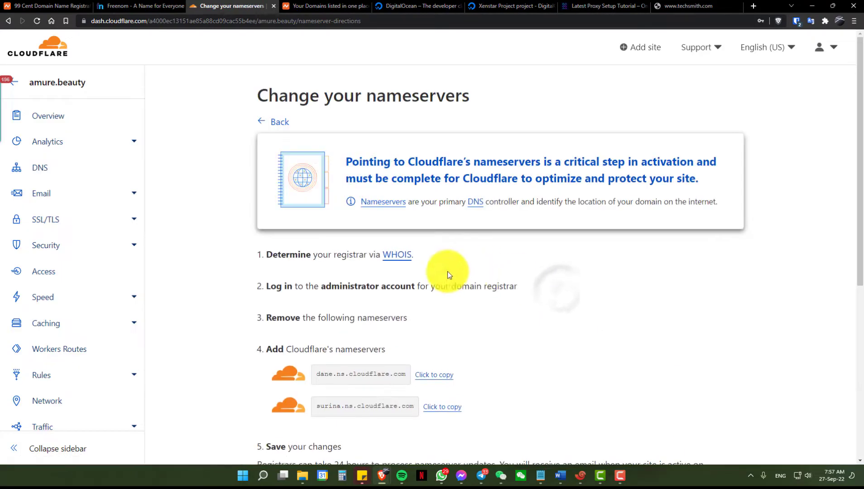
{"action": "scroll", "scroll_direction": "down", "scroll_amount": 3}
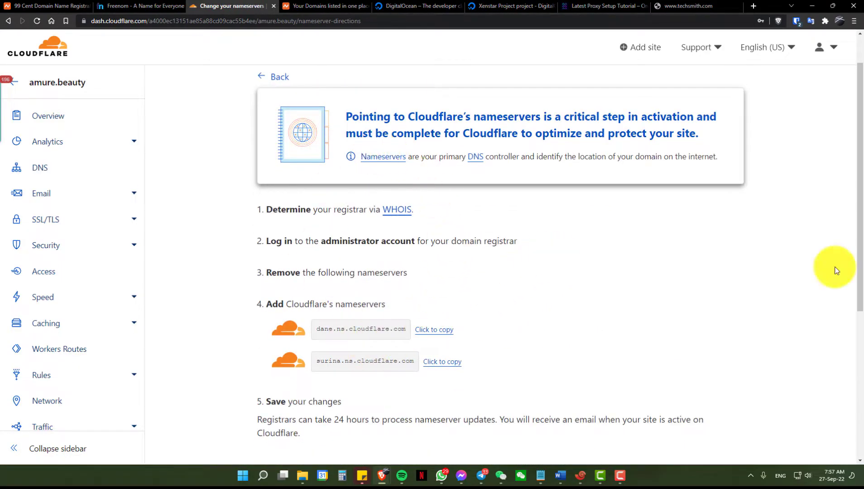
{"action": "scroll", "scroll_direction": "down", "scroll_amount": 3}
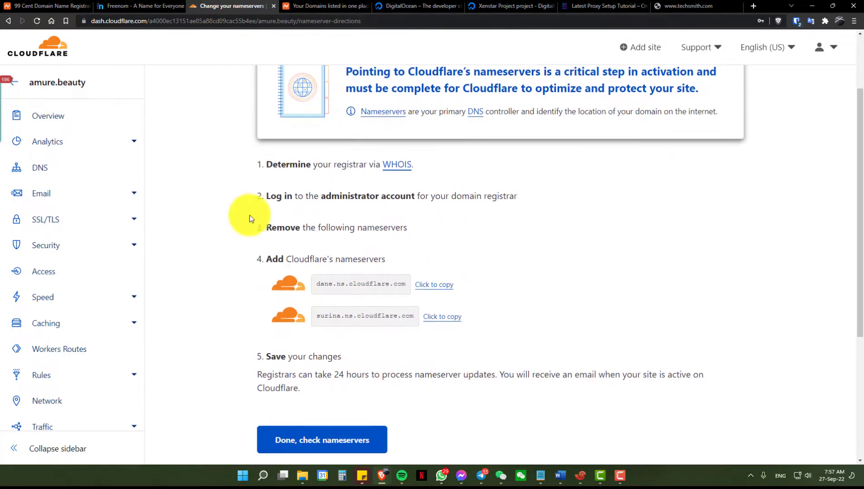
{"action": "left_click", "coordinate": [434, 285]}
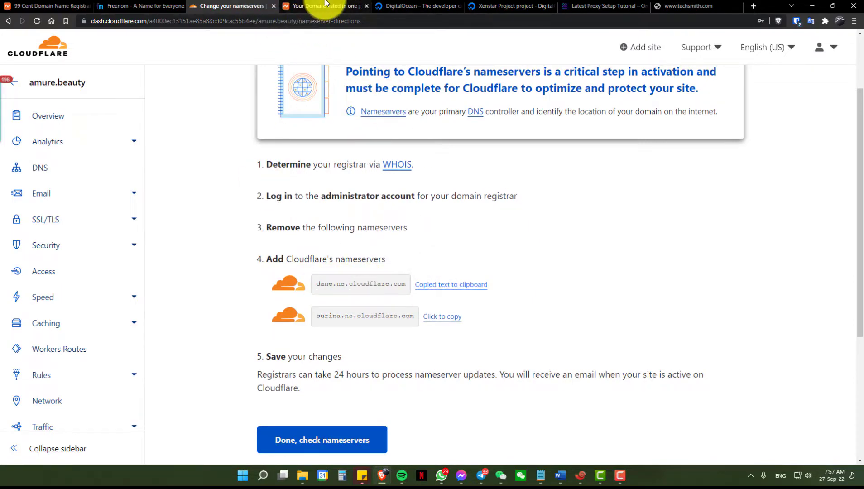
{"action": "left_click", "coordinate": [325, 6]}
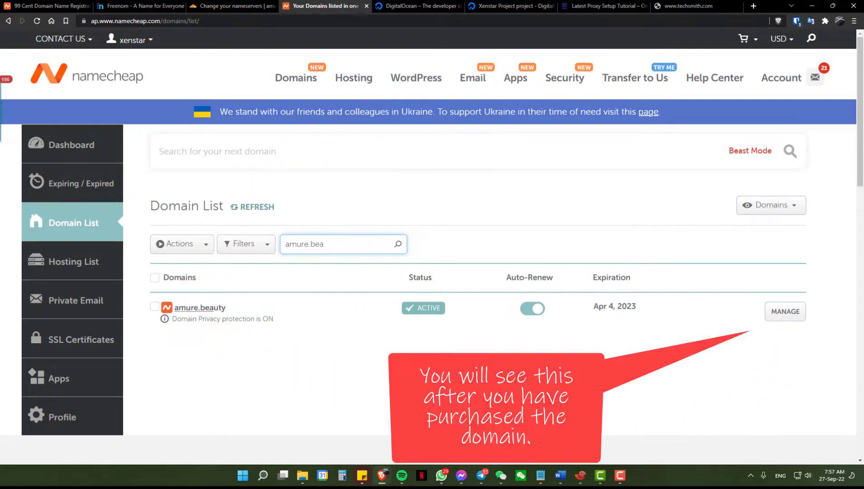
Switch amure.beauty to custom DNS and enter the first Cloudflare nameserver.
{"action": "left_click", "coordinate": [785, 311]}
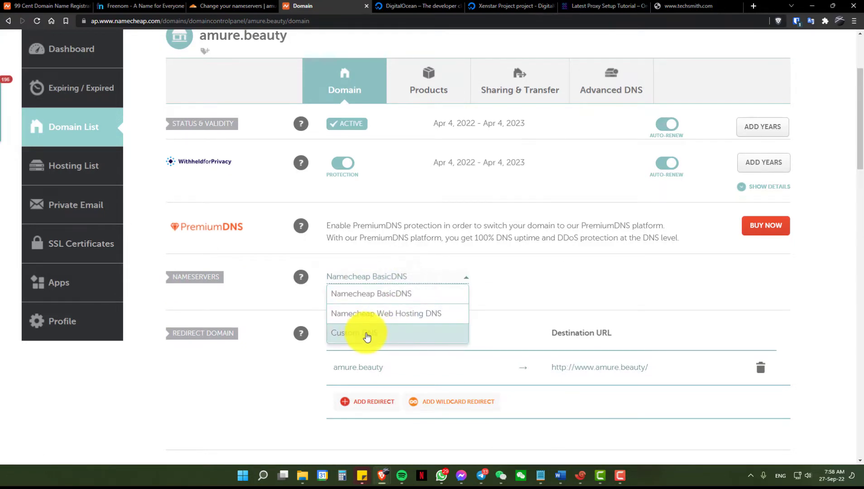
{"action": "left_click", "coordinate": [366, 333]}
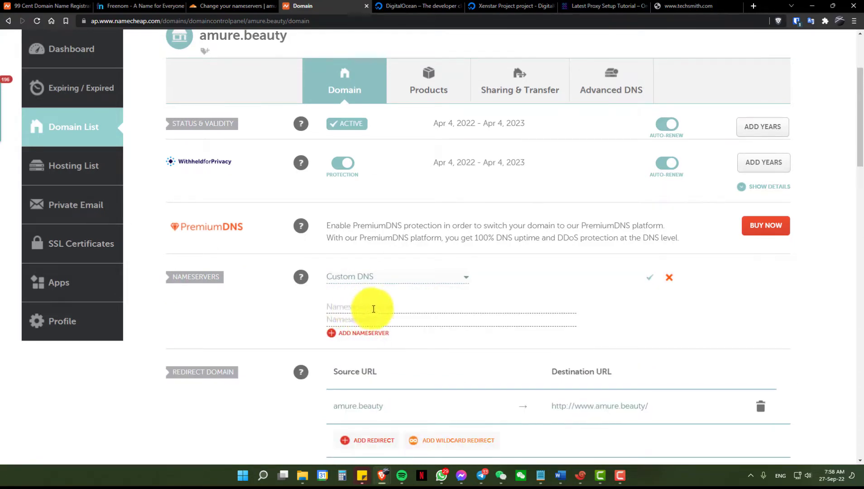
{"action": "left_click", "coordinate": [231, 6]}
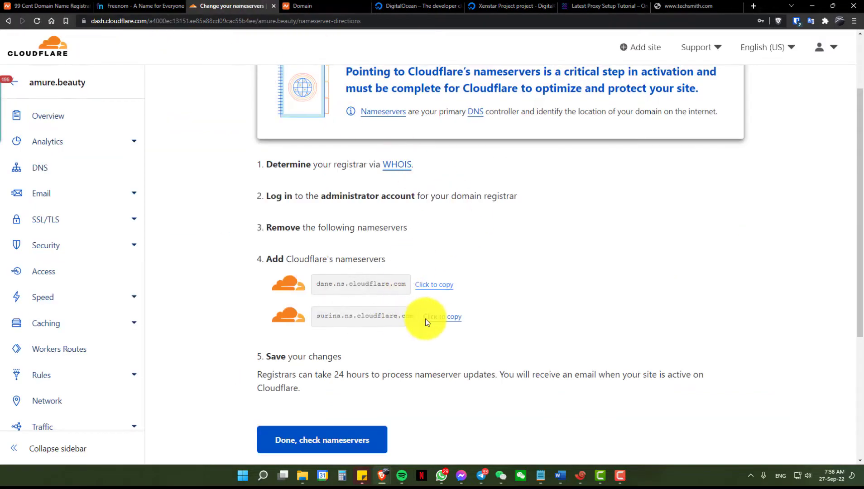
Add the second Cloudflare nameserver and save both nameservers for amure.beauty.
{"action": "left_click", "coordinate": [444, 316]}
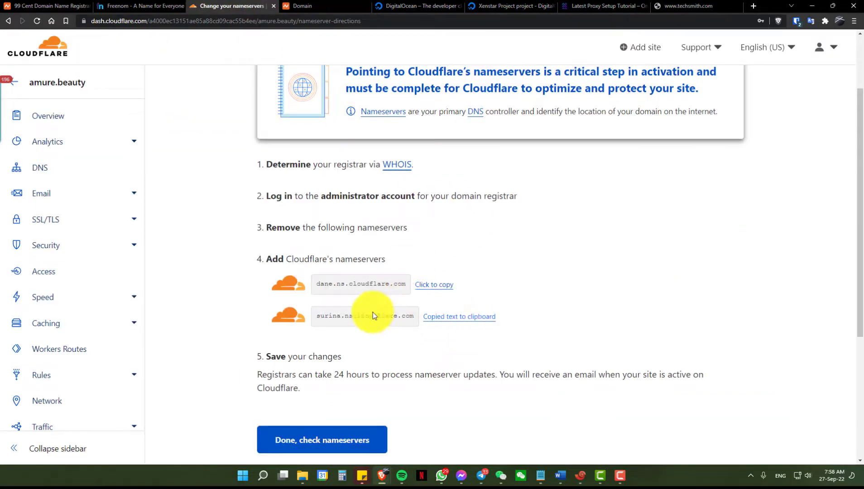
{"action": "left_click", "coordinate": [304, 6]}
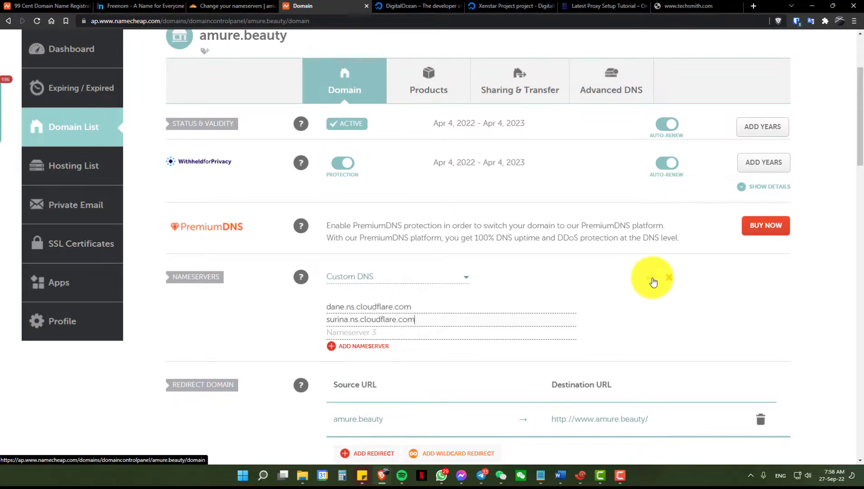
{"action": "left_click", "coordinate": [226, 6]}
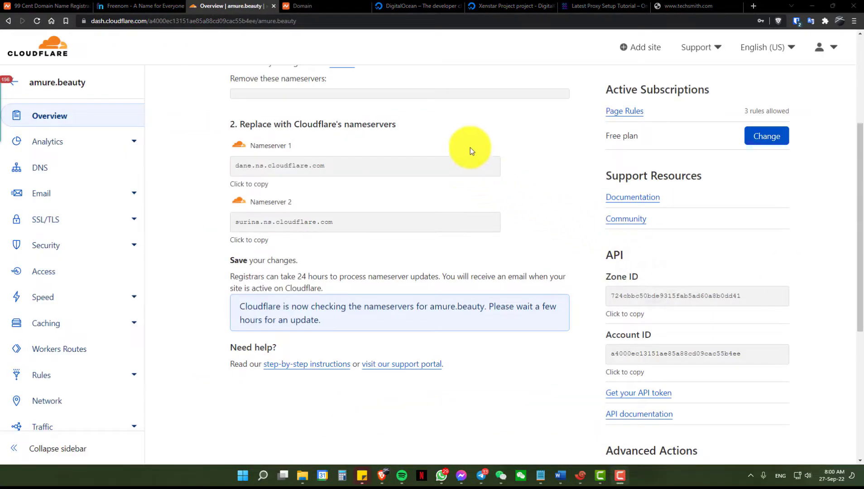
{"action": "mouse_move", "coordinate": [473, 53]}
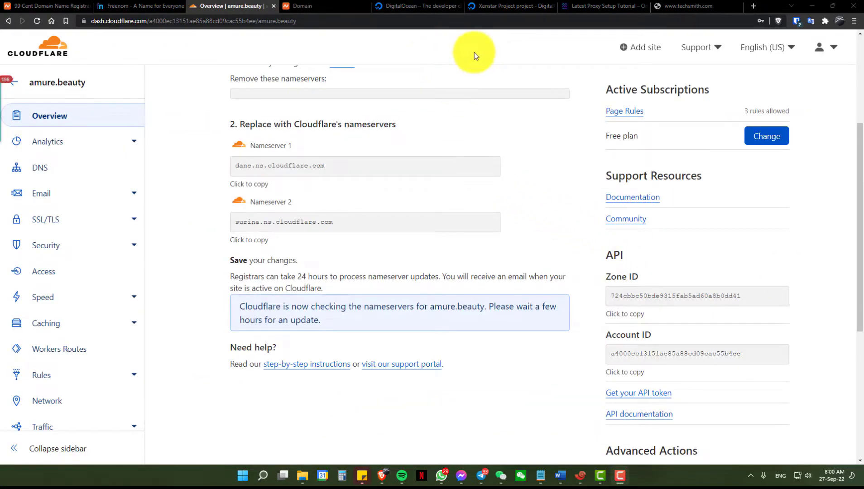
{"action": "mouse_move", "coordinate": [601, 6]}
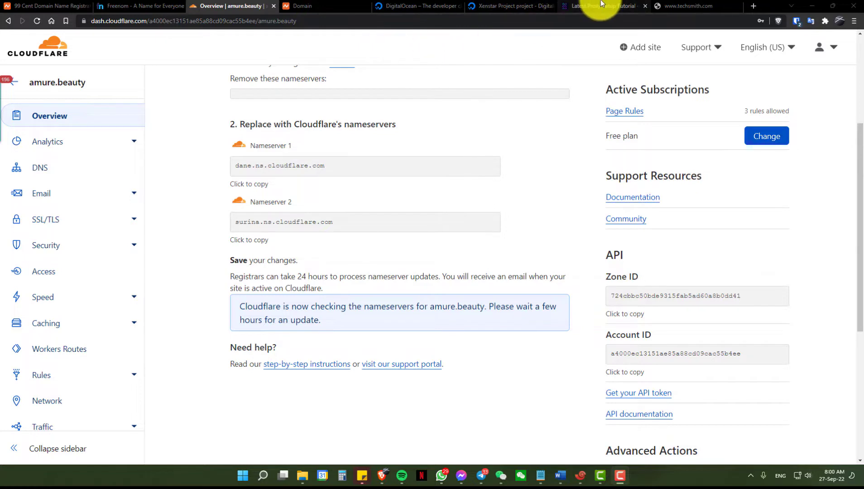
{"action": "left_click", "coordinate": [605, 5]}
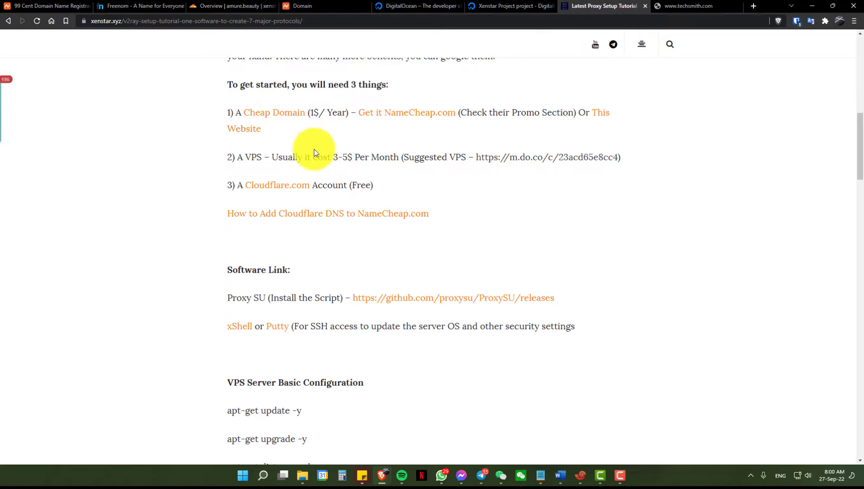
{"action": "mouse_move", "coordinate": [425, 197]}
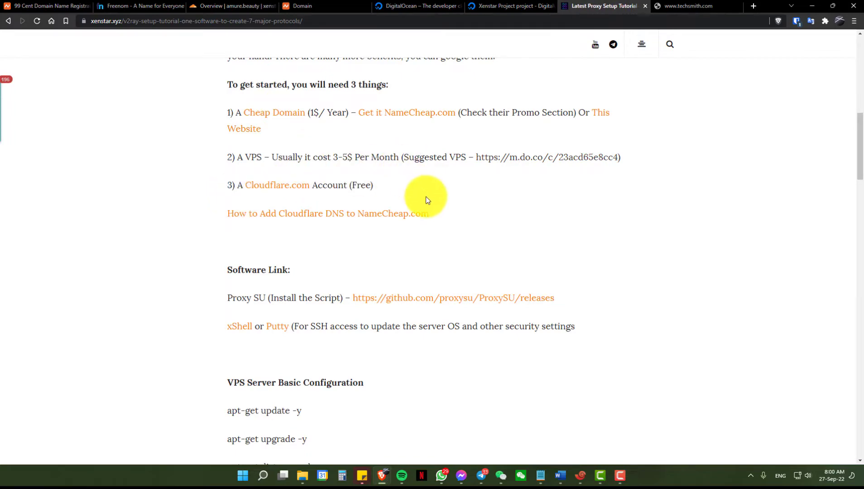
Follow the tutorial's suggested m.do.co VPS link to the DigitalOcean Xenstar Project.
{"action": "scroll", "scroll_direction": "down", "scroll_amount": 3}
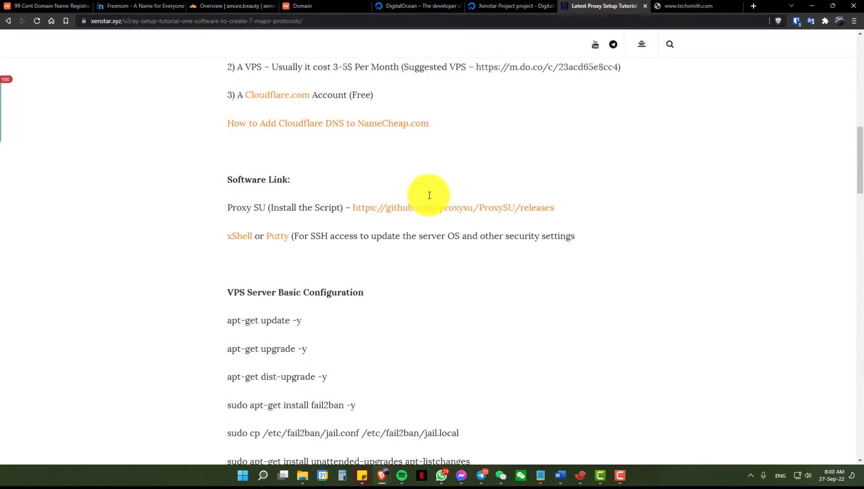
{"action": "scroll", "scroll_direction": "up", "scroll_amount": 3}
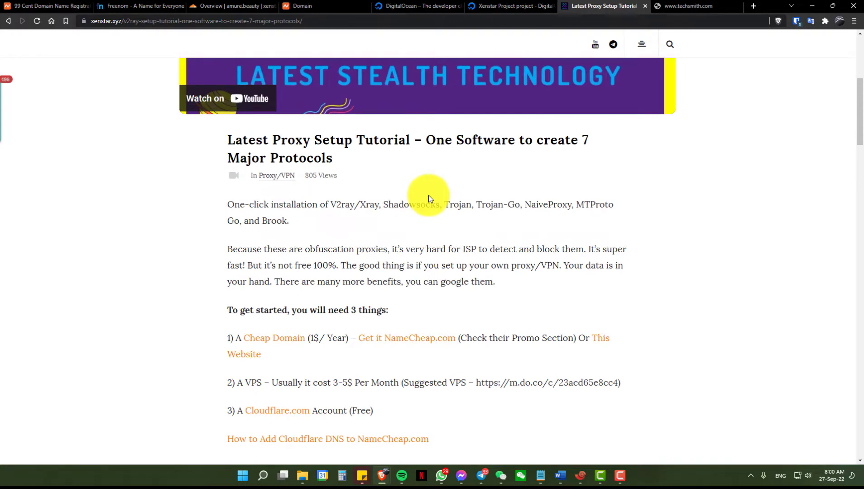
{"action": "scroll", "scroll_direction": "down", "scroll_amount": 3}
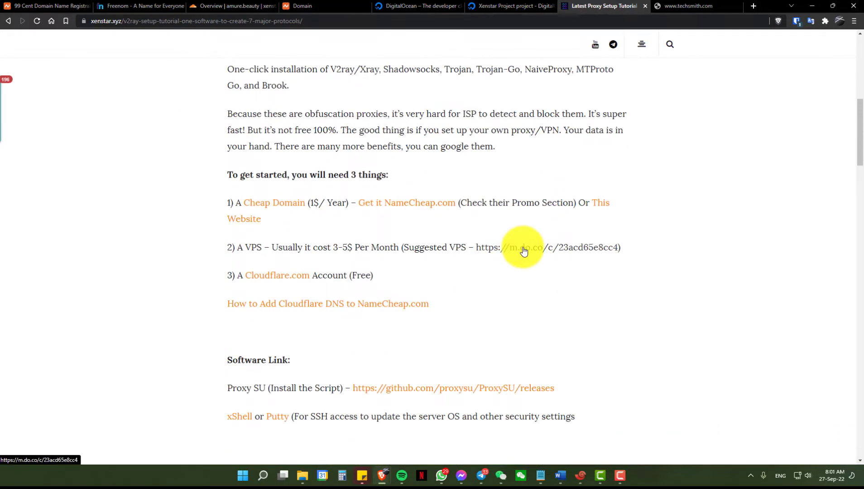
{"action": "mouse_move", "coordinate": [518, 255]}
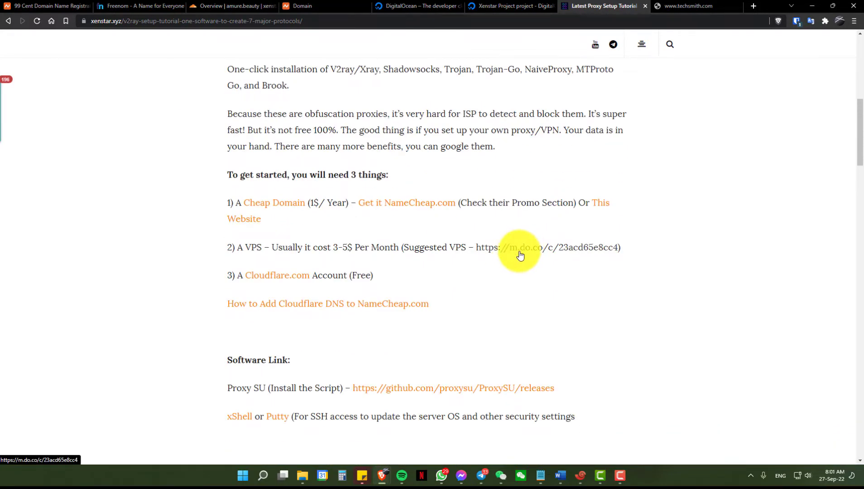
{"action": "left_click", "coordinate": [518, 247]}
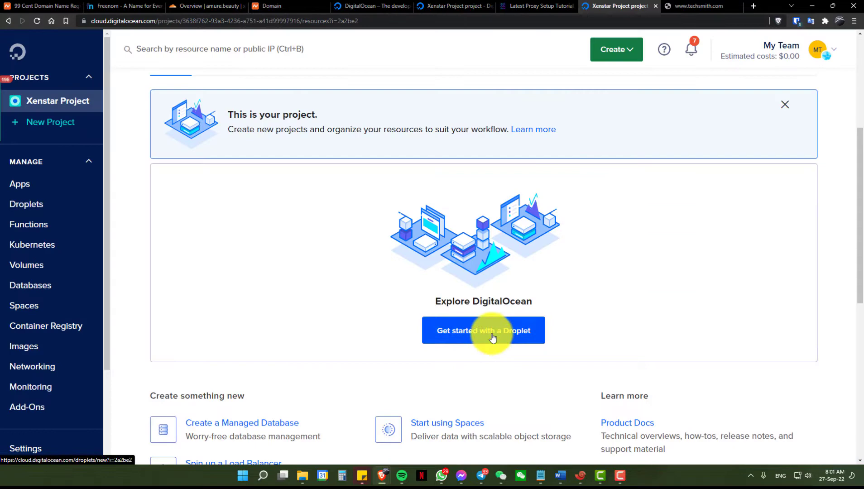
Start a Debian 11 Droplet on the $6/mo Basic Regular SSD plan in Singapore.
{"action": "left_click", "coordinate": [484, 331]}
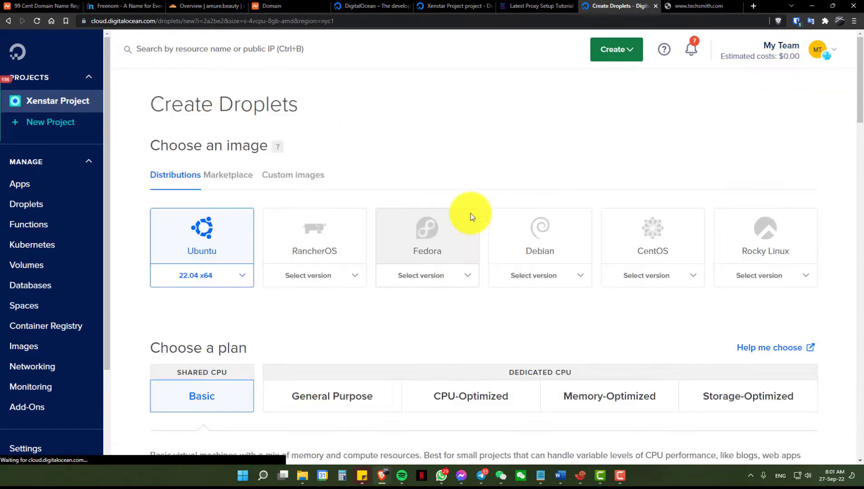
{"action": "scroll", "scroll_direction": "down", "scroll_amount": 3}
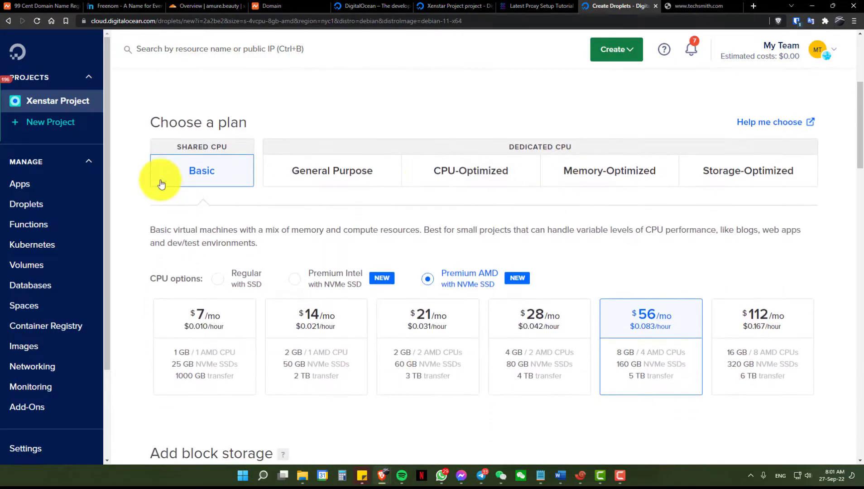
{"action": "scroll", "scroll_direction": "down", "scroll_amount": 3}
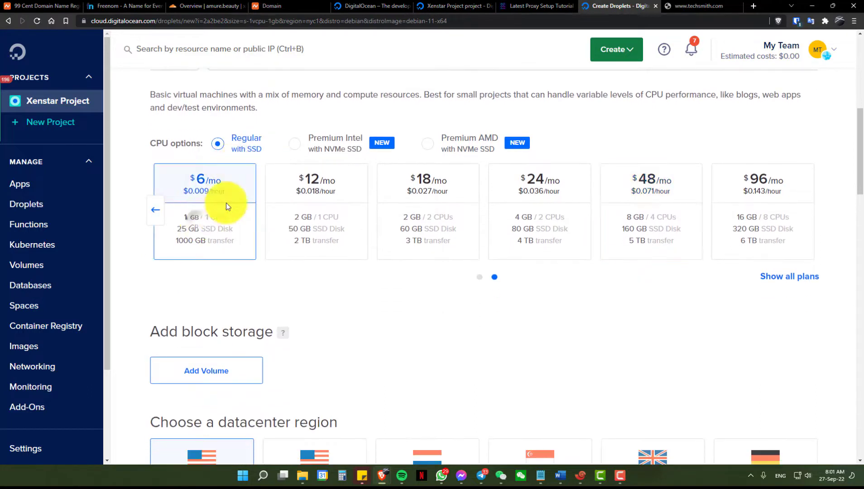
{"action": "left_click", "coordinate": [155, 210]}
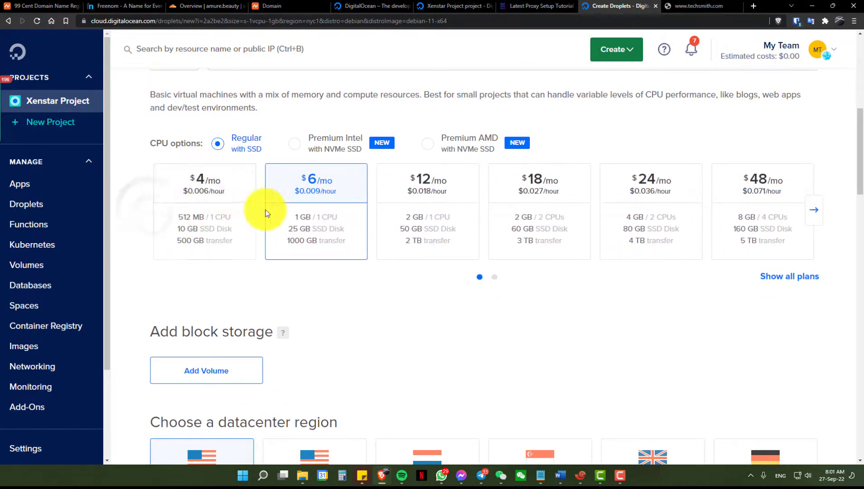
{"action": "left_click", "coordinate": [539, 241]}
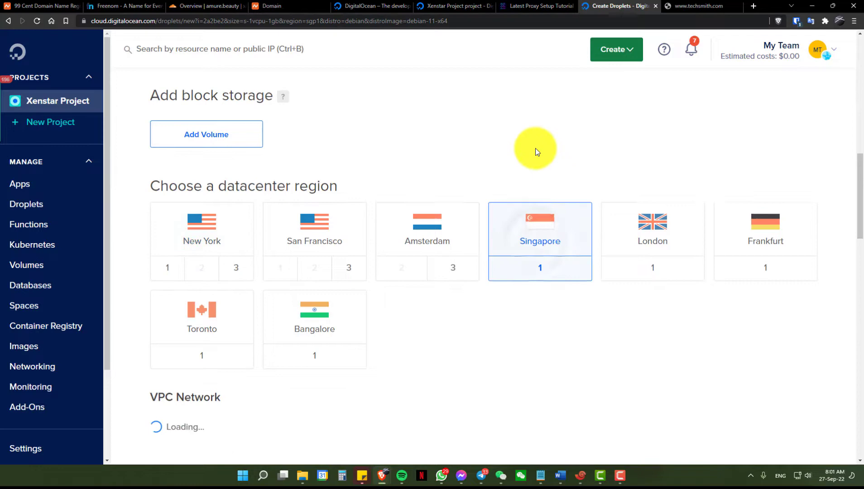
{"action": "scroll", "scroll_direction": "down", "scroll_amount": 3}
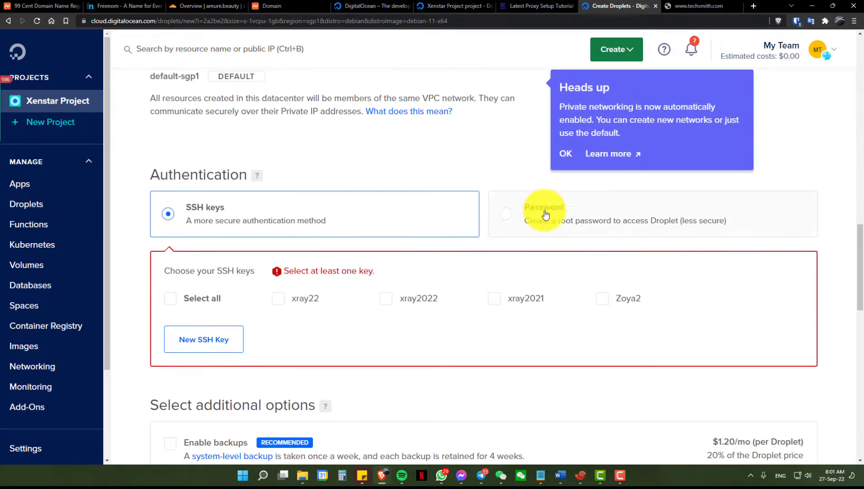
{"action": "scroll", "scroll_direction": "up", "scroll_amount": 3}
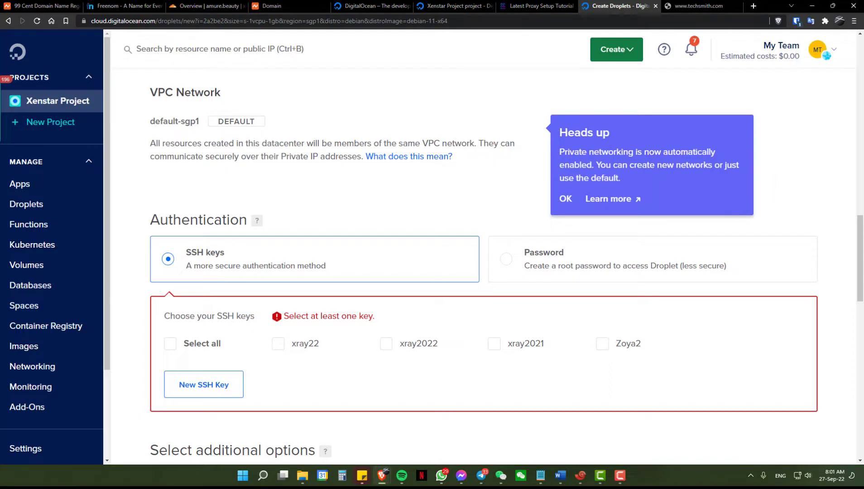
{"action": "mouse_move", "coordinate": [257, 220]}
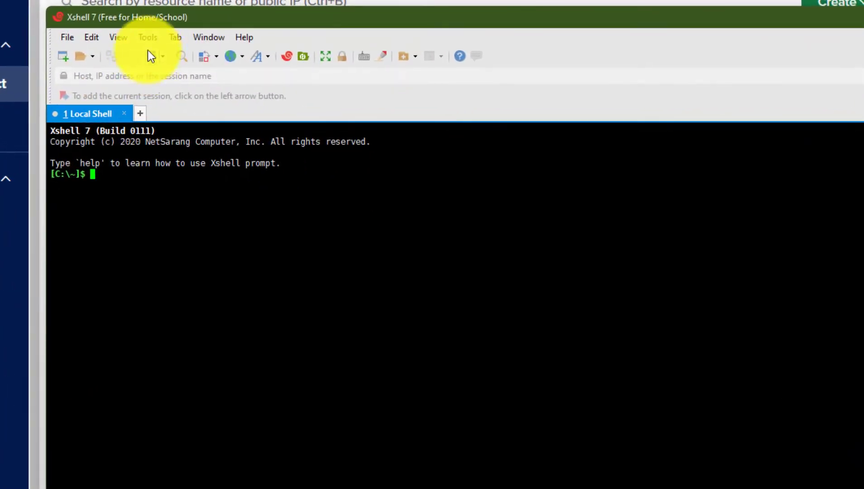
Use the New User Key Wizard to generate RSA 2048 key xen2020 with a passphrase.
{"action": "left_click", "coordinate": [148, 37]}
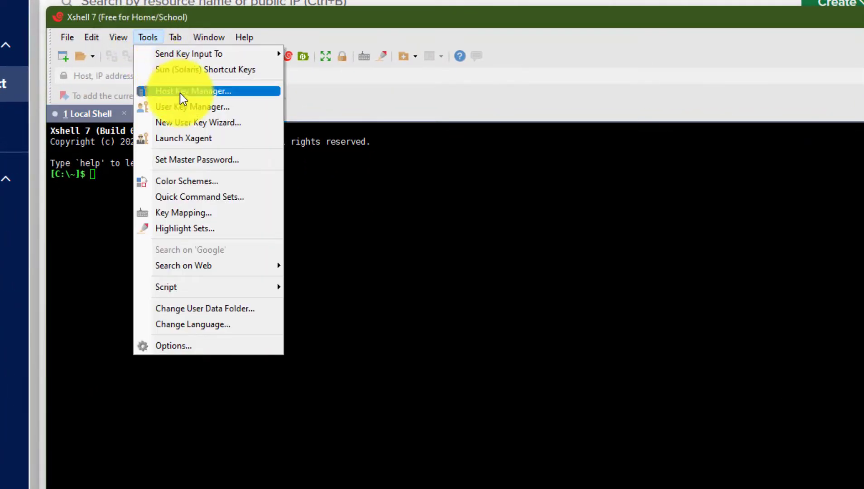
{"action": "mouse_move", "coordinate": [188, 123]}
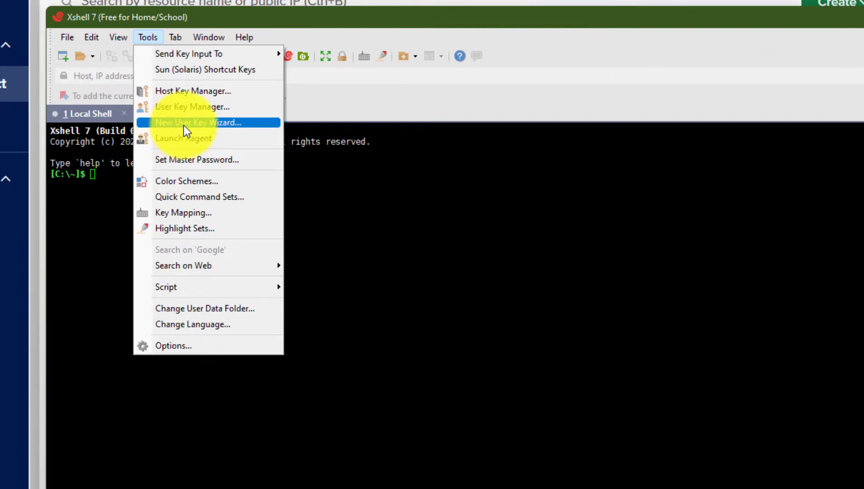
{"action": "left_click", "coordinate": [193, 123]}
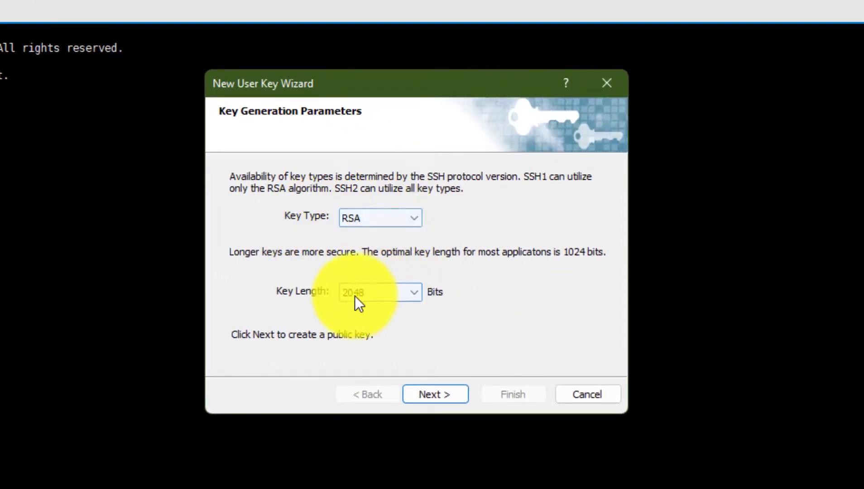
{"action": "left_click", "coordinate": [435, 394]}
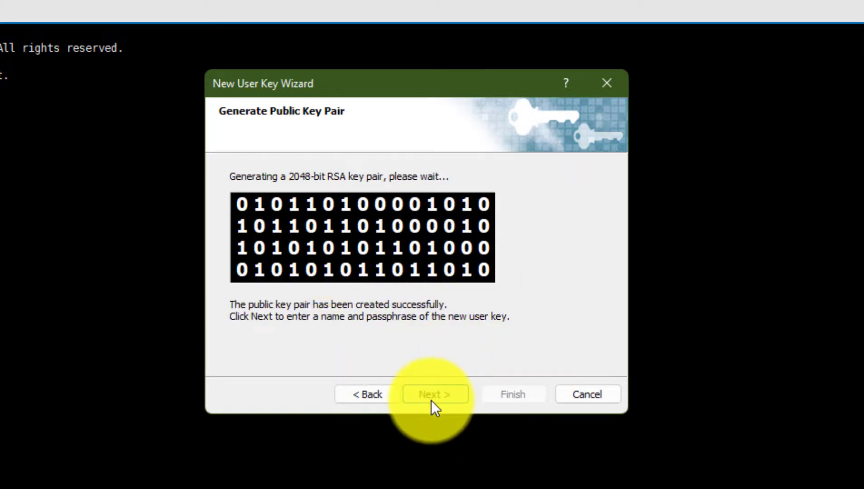
{"action": "left_click", "coordinate": [435, 394]}
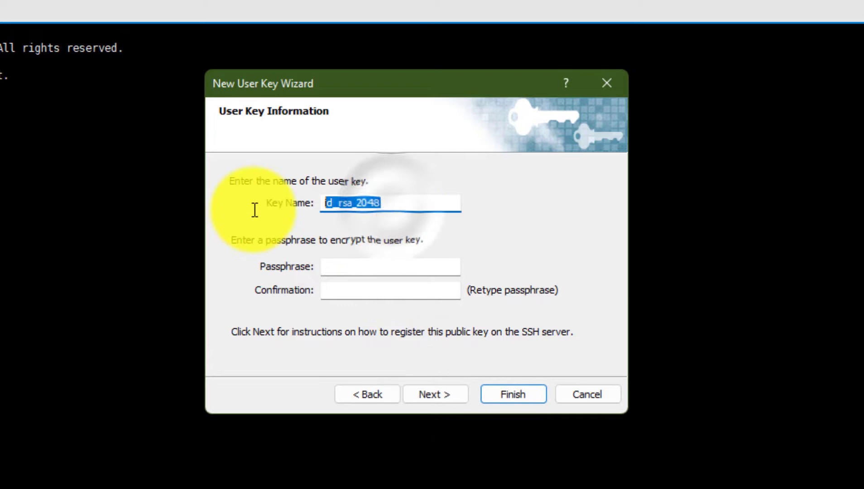
{"action": "type", "text": "xen"}
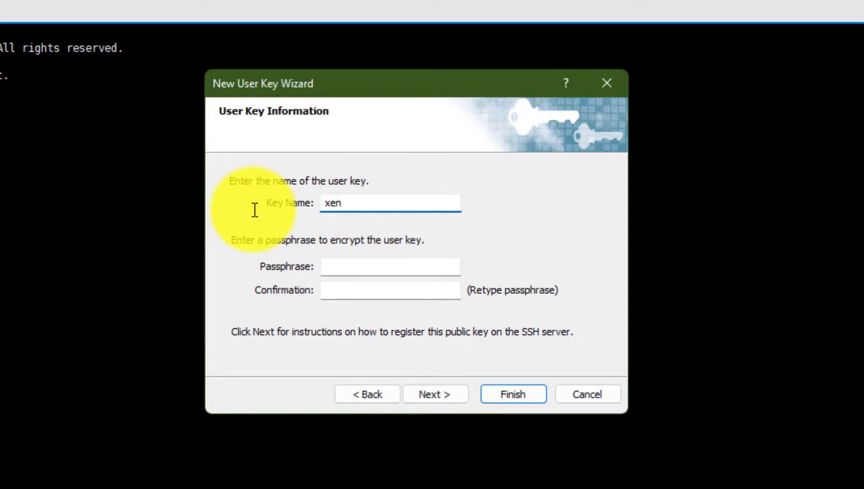
{"action": "type", "text": "2020"}
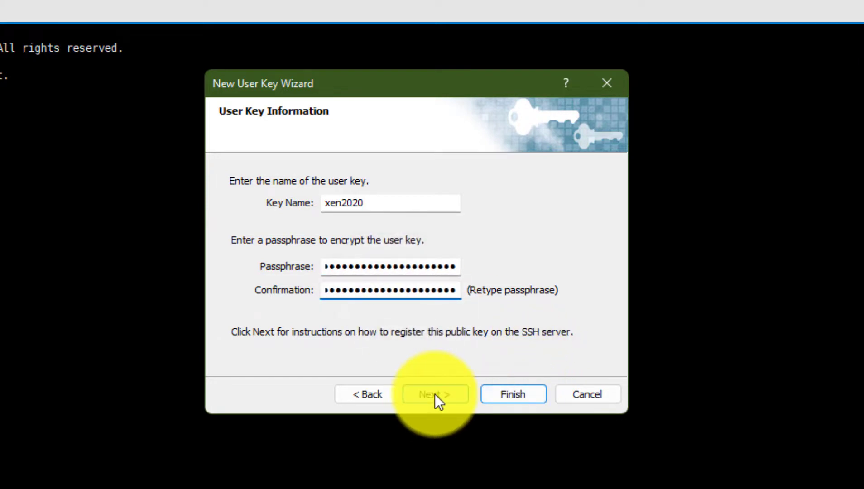
{"action": "left_click", "coordinate": [435, 394]}
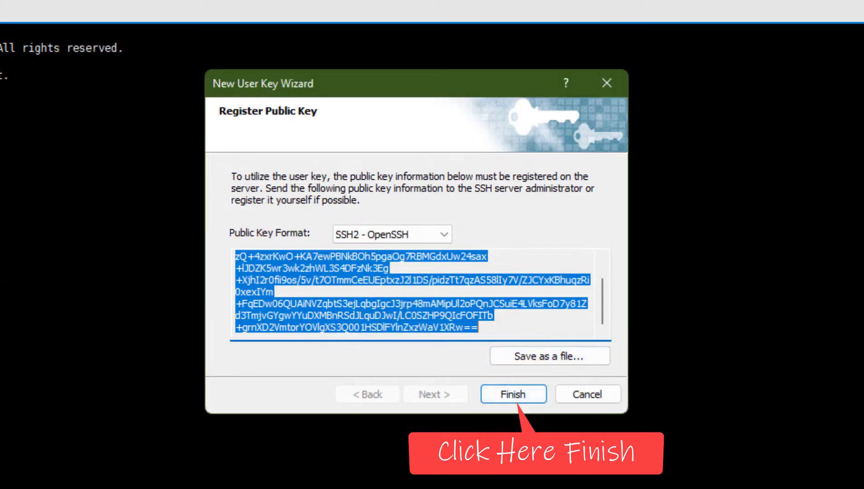
{"action": "left_click", "coordinate": [512, 395]}
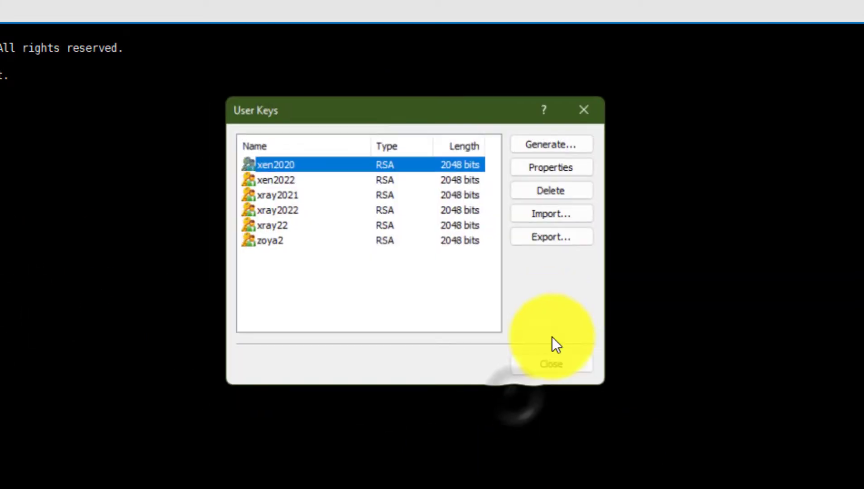
{"action": "left_click", "coordinate": [550, 364]}
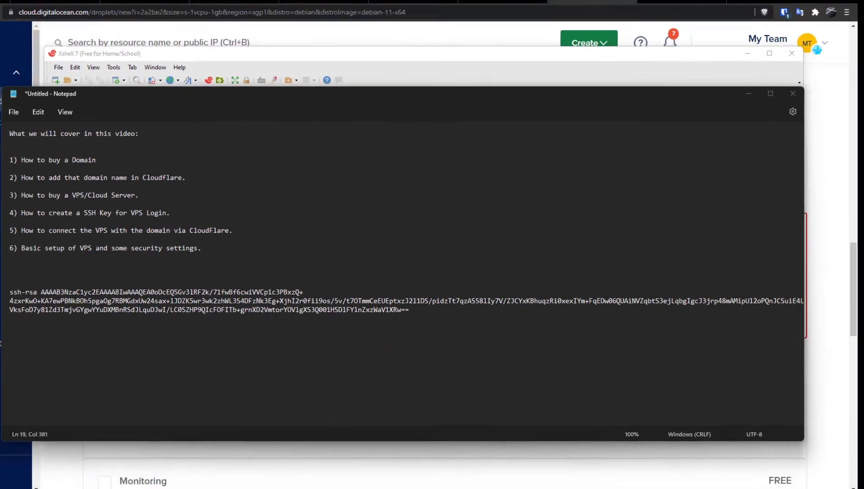
Add a PassPhrase note line below the public key in Notepad.
{"action": "type", "text": "PassPhra"}
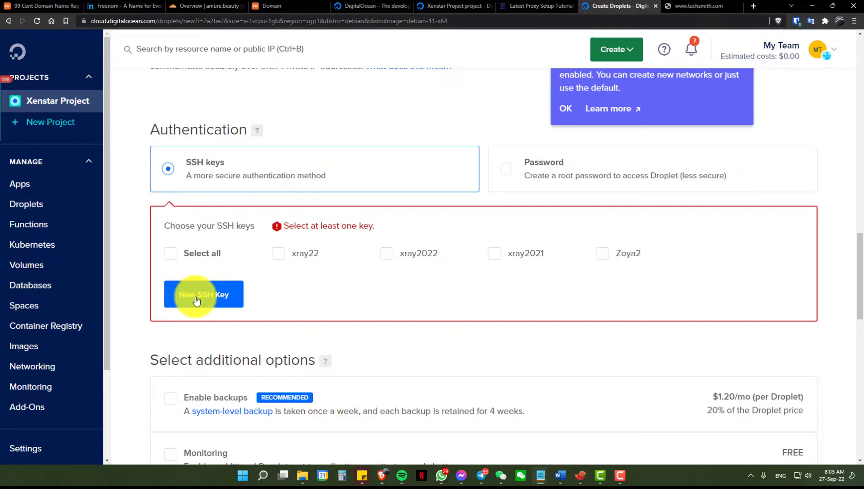
Add the copied public key as DigitalOcean SSH key xen2020 and tick it.
{"action": "left_click", "coordinate": [203, 294]}
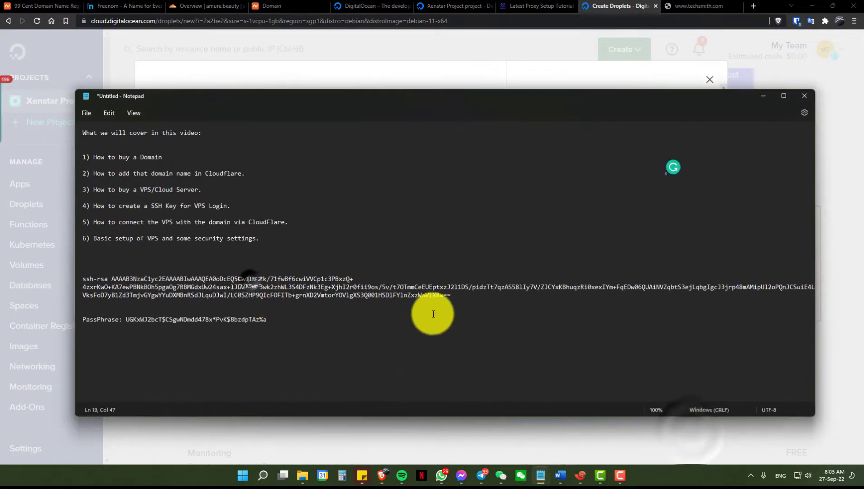
{"action": "right_click", "coordinate": [121, 286]}
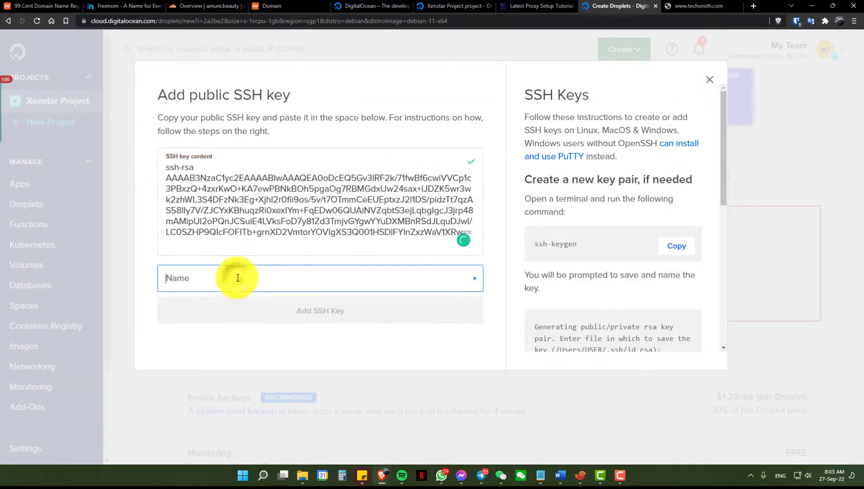
{"action": "type", "text": "xen2020"}
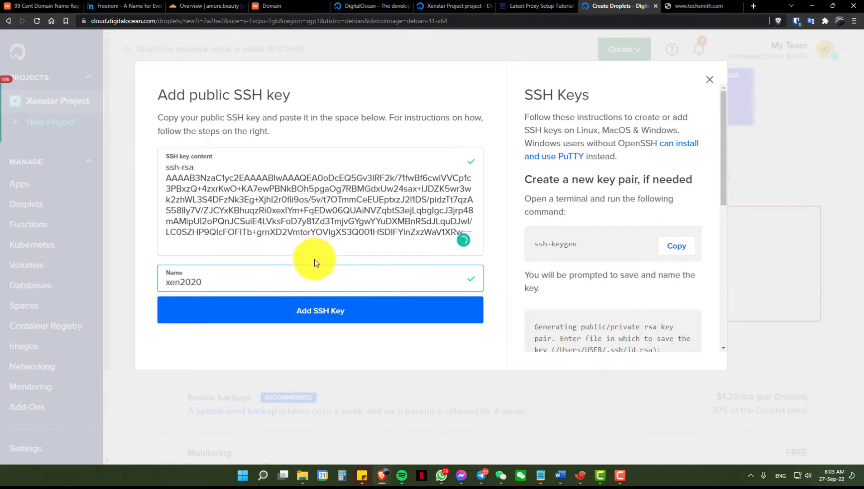
{"action": "left_click", "coordinate": [320, 311]}
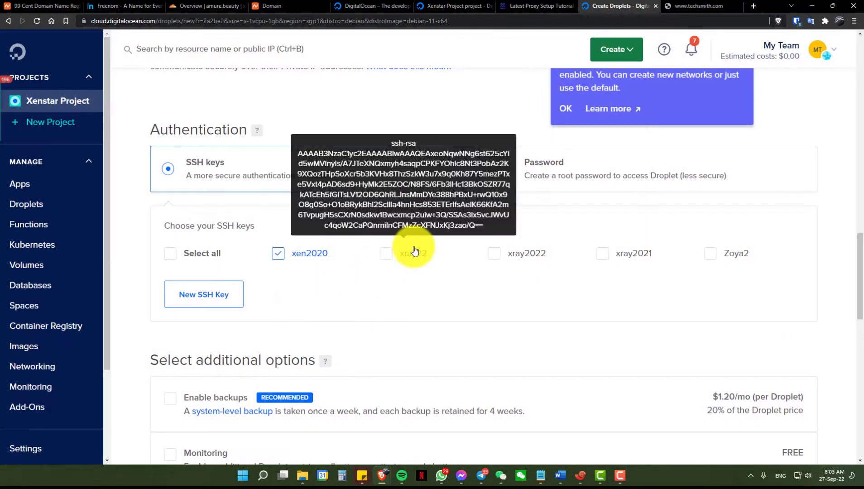
Enable Monitoring and IPv6, set hostname xray2020, and create the Droplet.
{"action": "scroll", "scroll_direction": "down", "scroll_amount": 3}
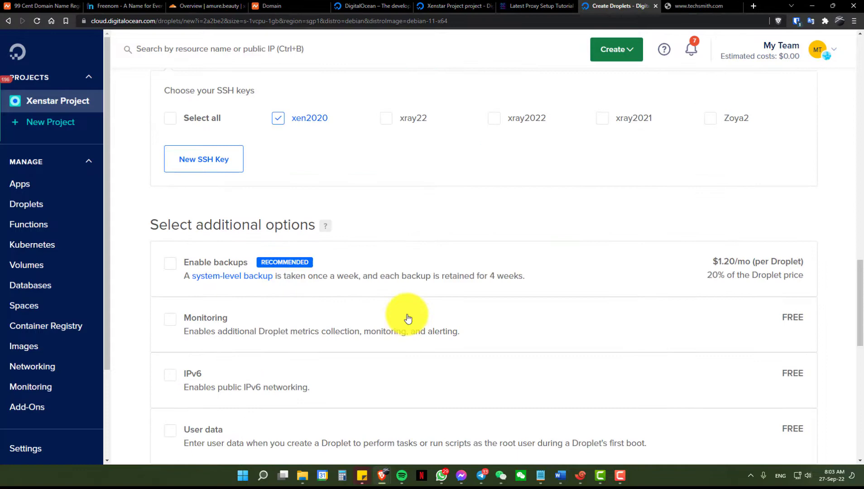
{"action": "left_click", "coordinate": [170, 318]}
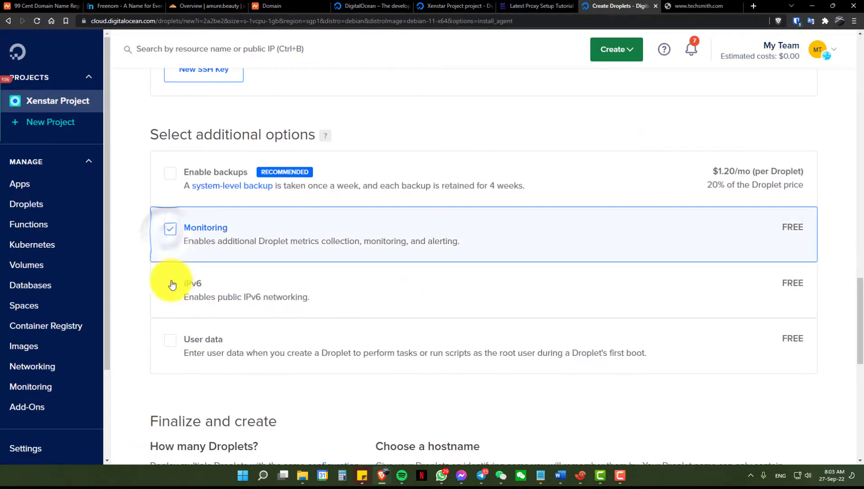
{"action": "left_click", "coordinate": [170, 283]}
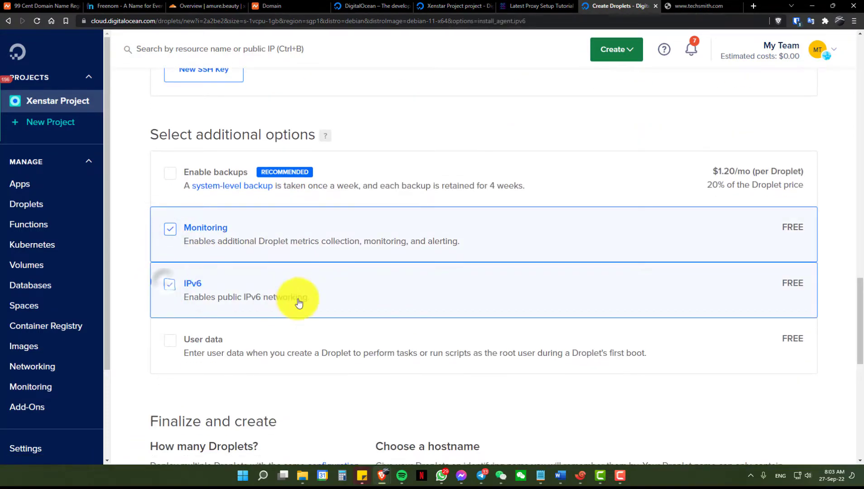
{"action": "scroll", "scroll_direction": "down", "scroll_amount": 3}
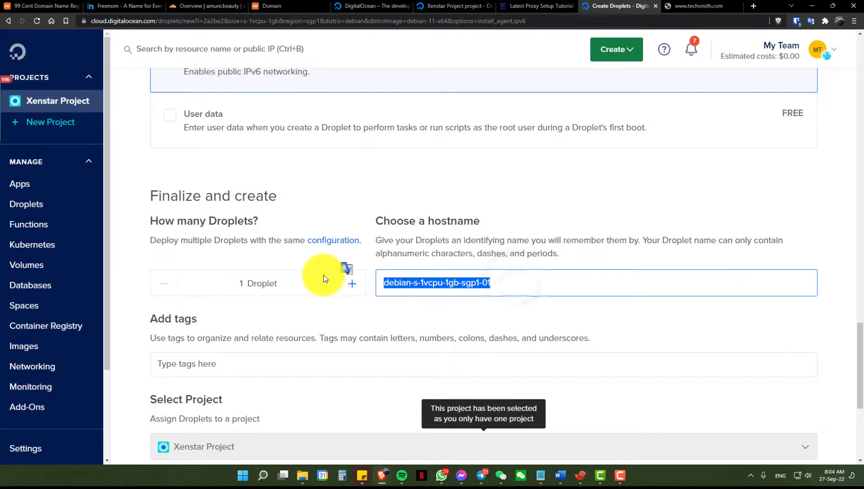
{"action": "type", "text": "xrf"}
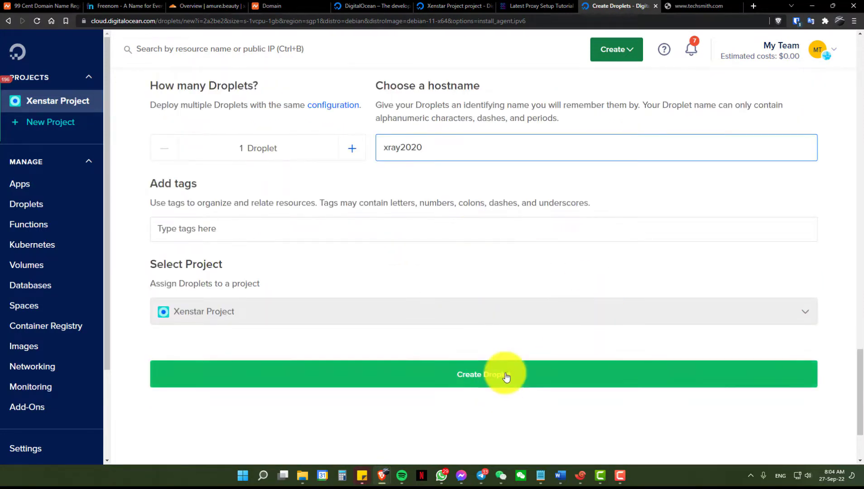
{"action": "left_click", "coordinate": [484, 374]}
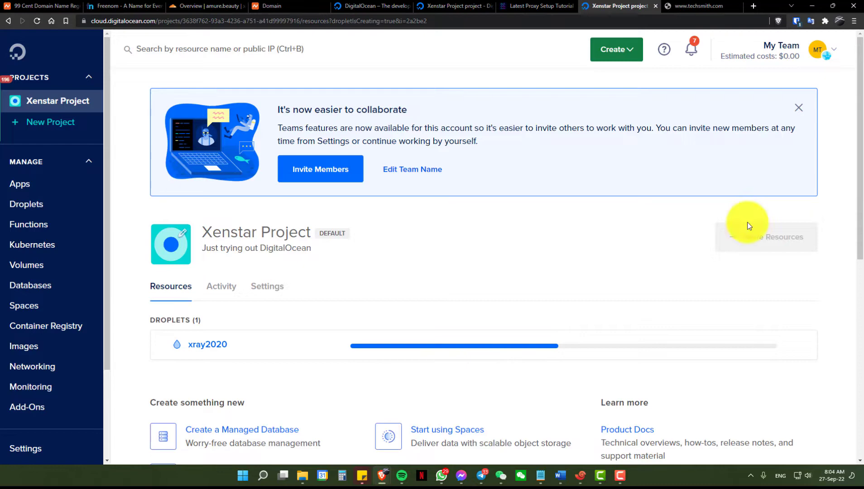
Open the xray2020 Droplet's actions menu and then its details page at 167.172.72.7.
{"action": "scroll", "scroll_direction": "down", "scroll_amount": 3}
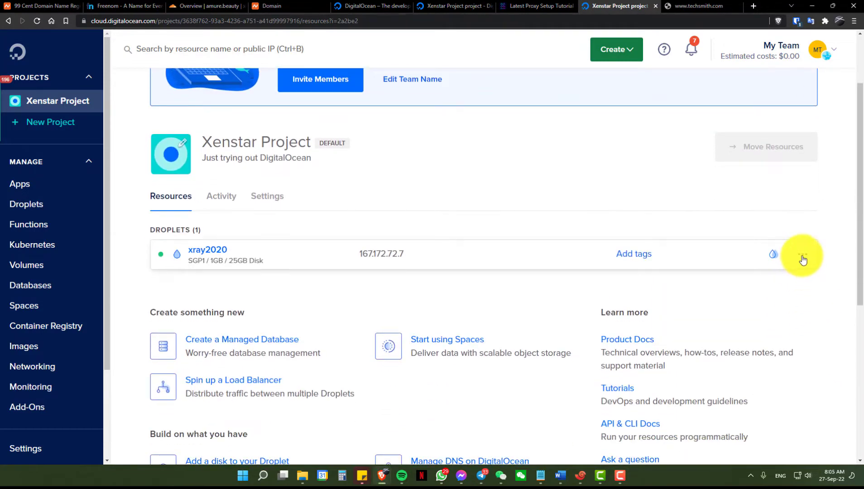
{"action": "left_click", "coordinate": [802, 254]}
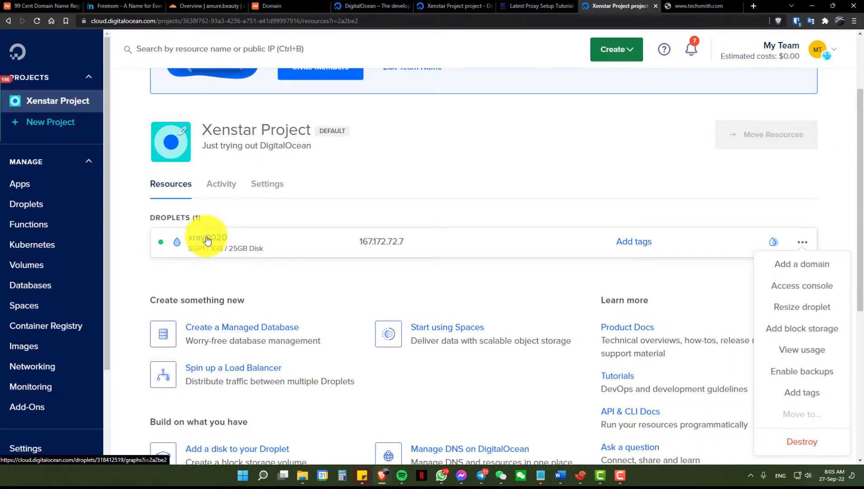
{"action": "left_click", "coordinate": [154, 6]}
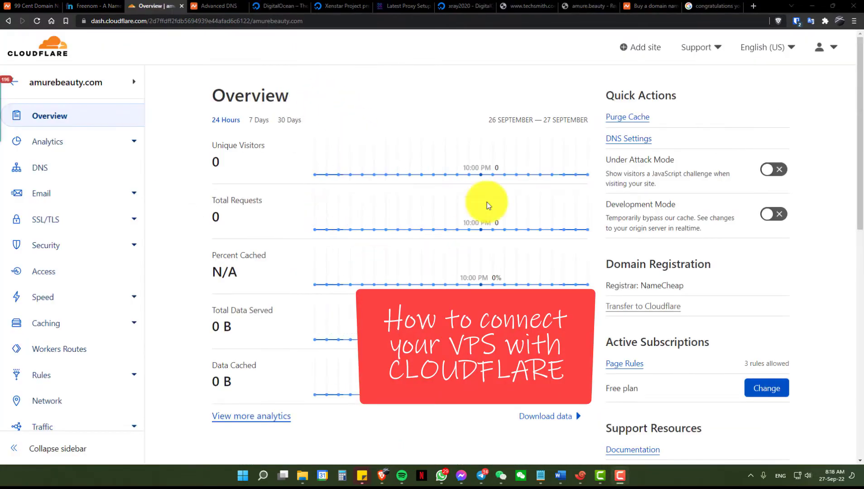
{"action": "mouse_move", "coordinate": [340, 109]}
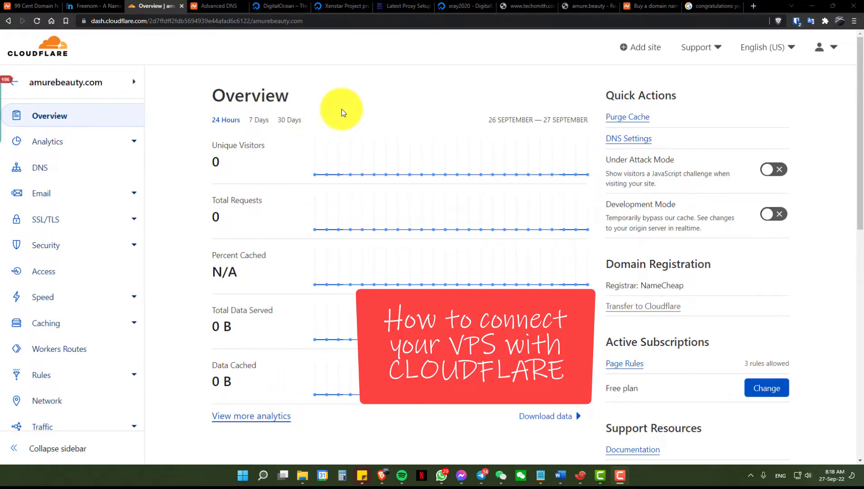
Look up the xray2020 droplet's IPv4 in DigitalOcean, then return to amure.beauty's Cloudflare DNS page.
{"action": "scroll", "scroll_direction": "down", "scroll_amount": 3}
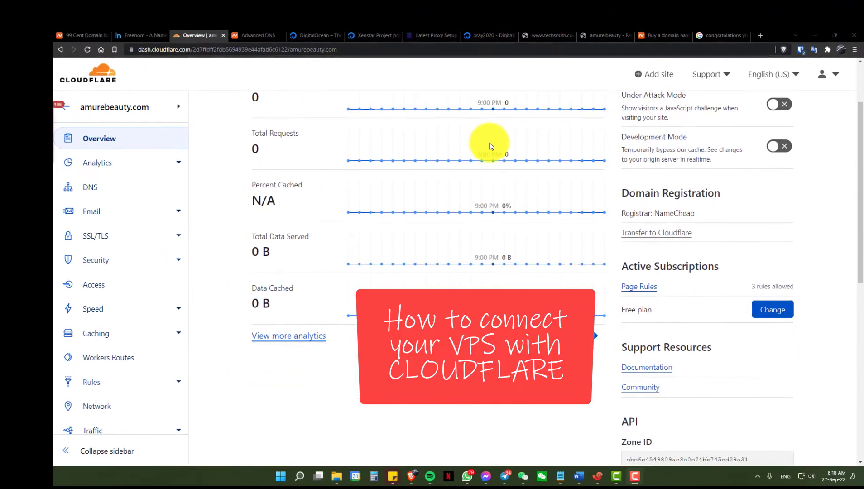
{"action": "scroll", "scroll_direction": "up", "scroll_amount": 3}
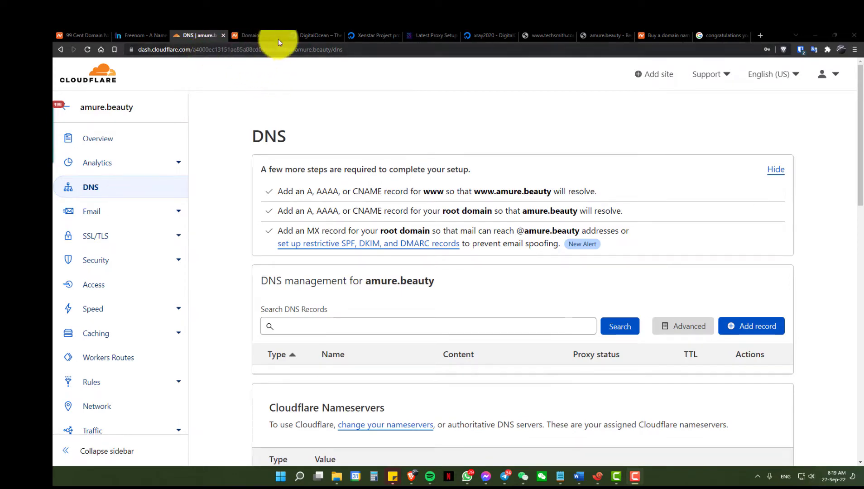
{"action": "left_click", "coordinate": [374, 35]}
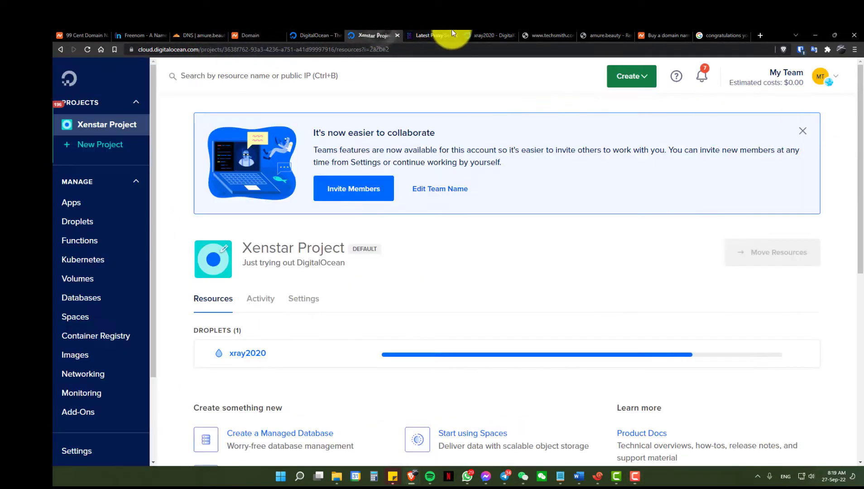
{"action": "left_click", "coordinate": [248, 354]}
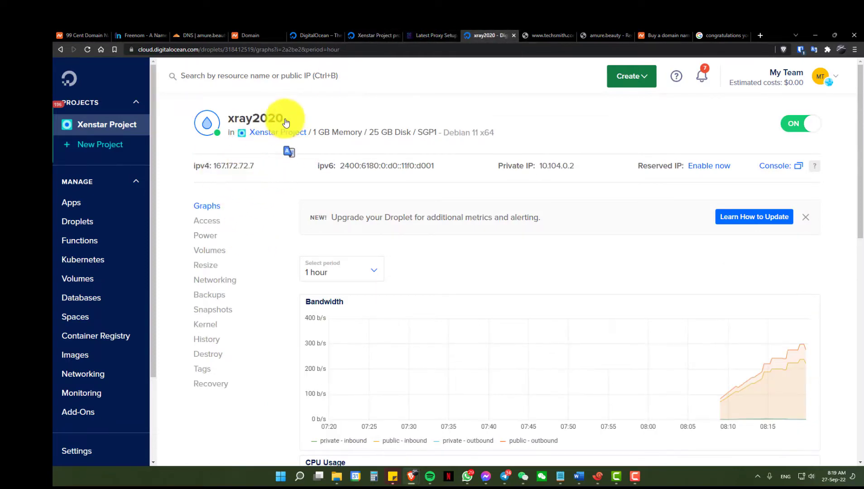
{"action": "left_click", "coordinate": [198, 35]}
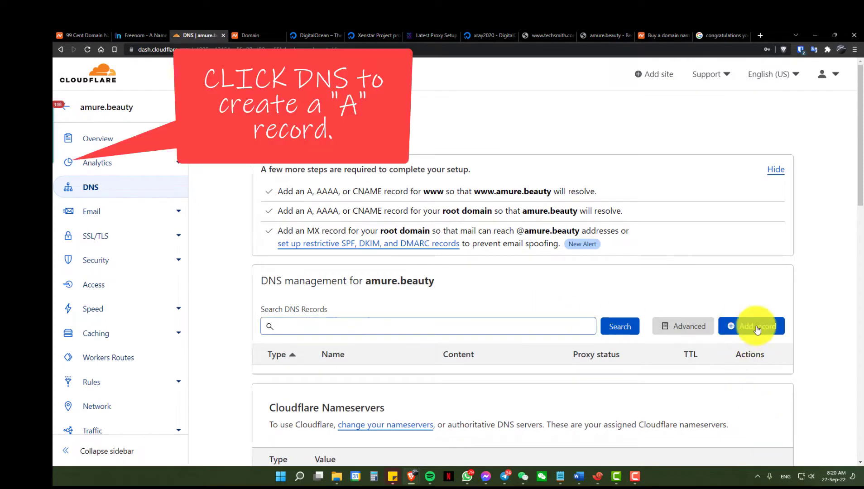
Create and save a DNS-only A record for cdn8 with IPv4 167.172.72.7.
{"action": "left_click", "coordinate": [756, 326]}
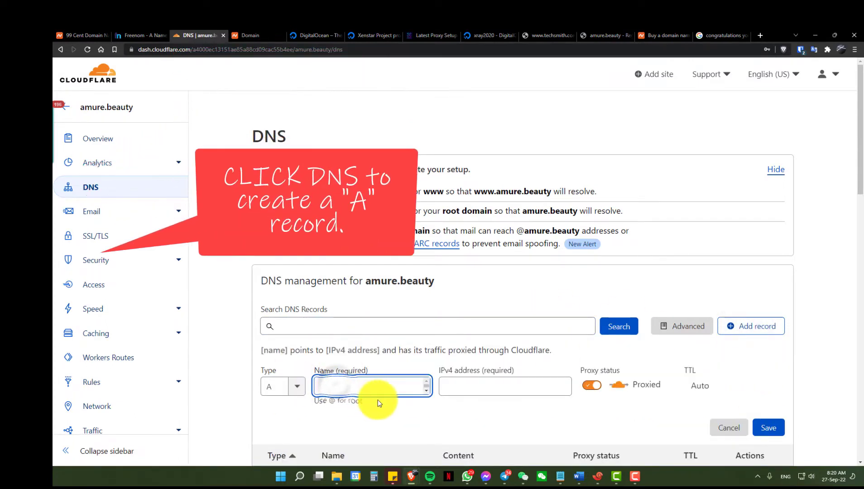
{"action": "type", "text": "cdn8"}
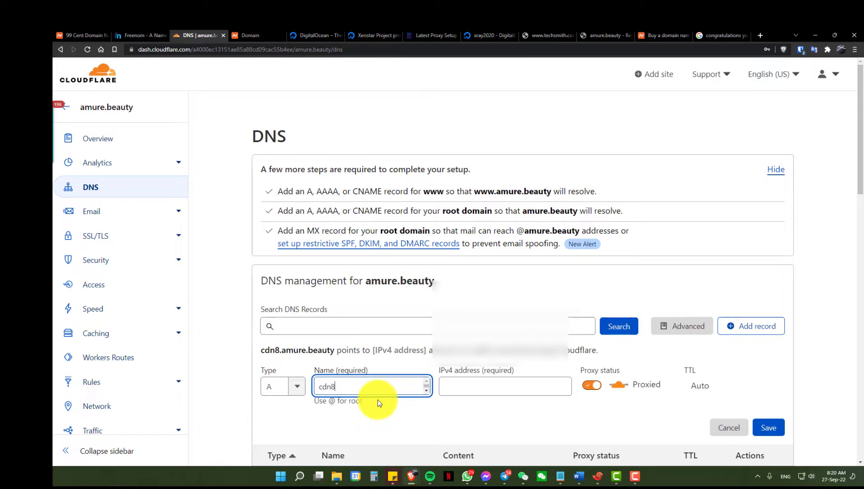
{"action": "type", "text": "167.172.72.7"}
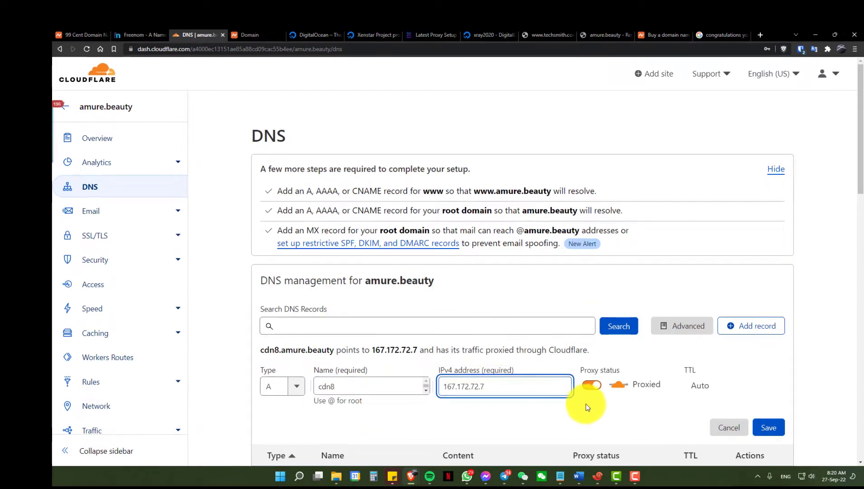
{"action": "left_click", "coordinate": [591, 385]}
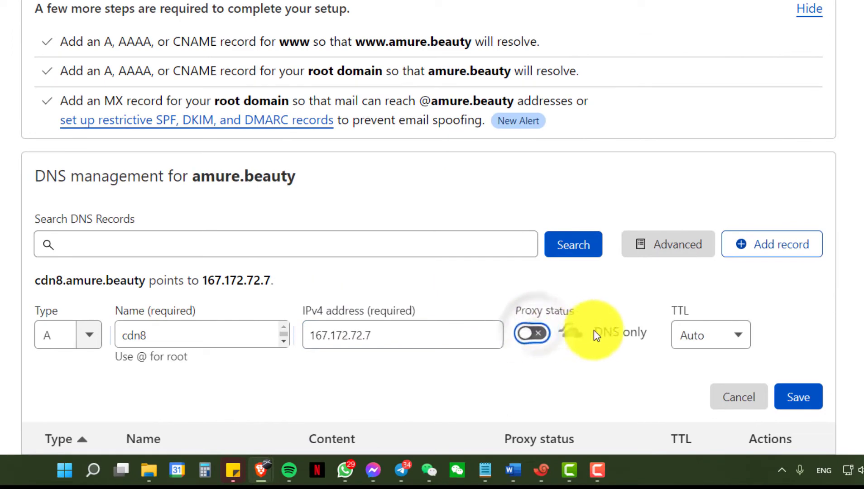
{"action": "left_click", "coordinate": [798, 397]}
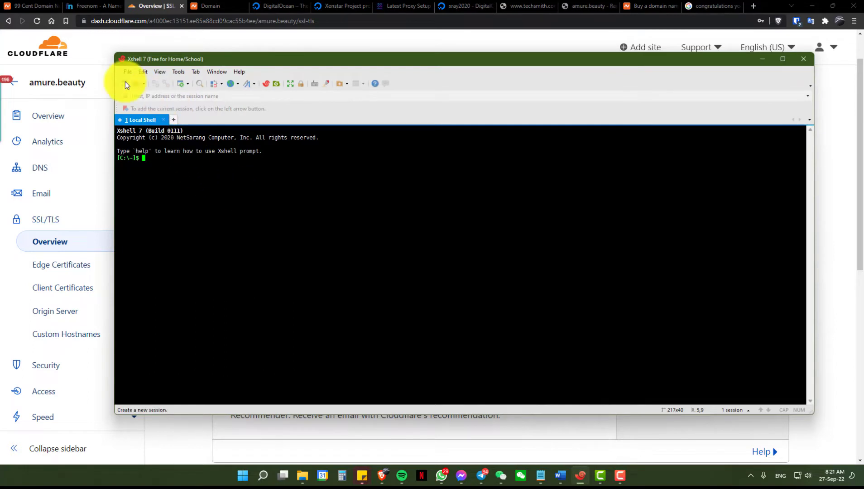
Create an SSH session 'xen2020' for host 167.172.72.7 on port 22 and connect.
{"action": "left_click", "coordinate": [125, 83]}
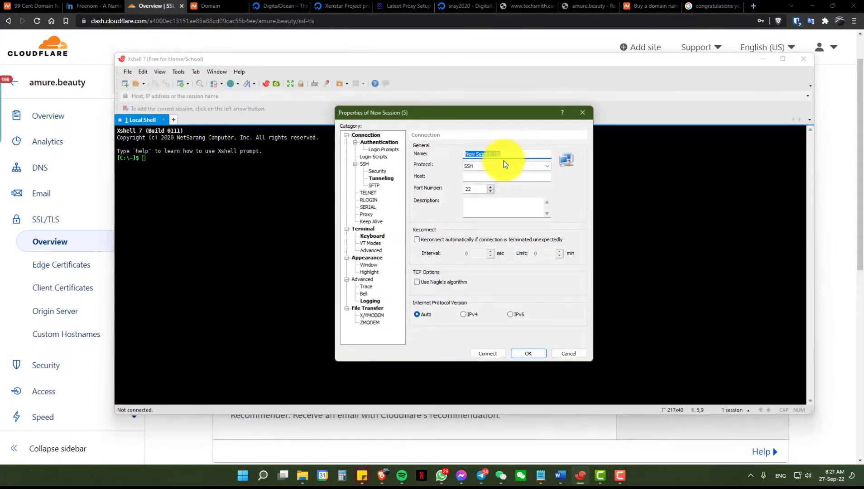
{"action": "type", "text": "xen"}
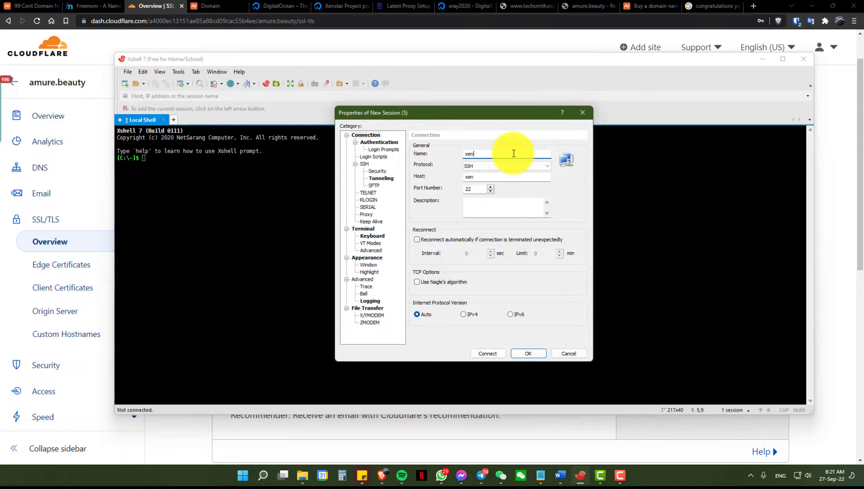
{"action": "type", "text": "2020"}
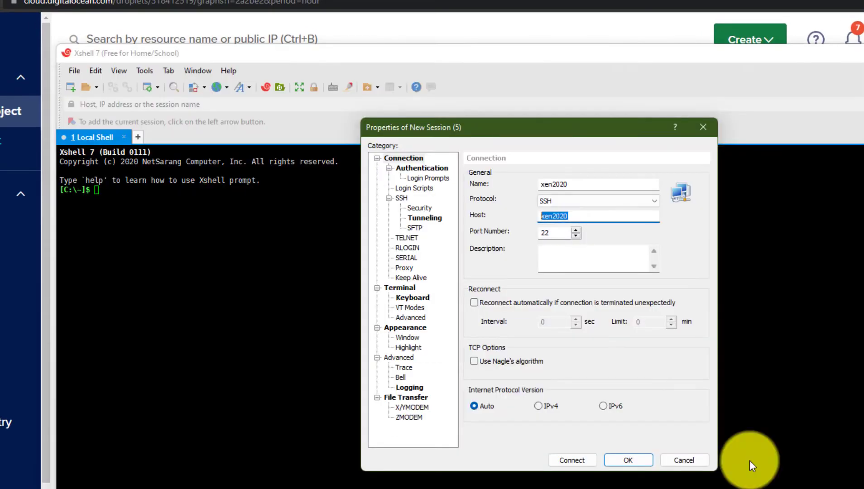
{"action": "type", "text": "167.172.72.7"}
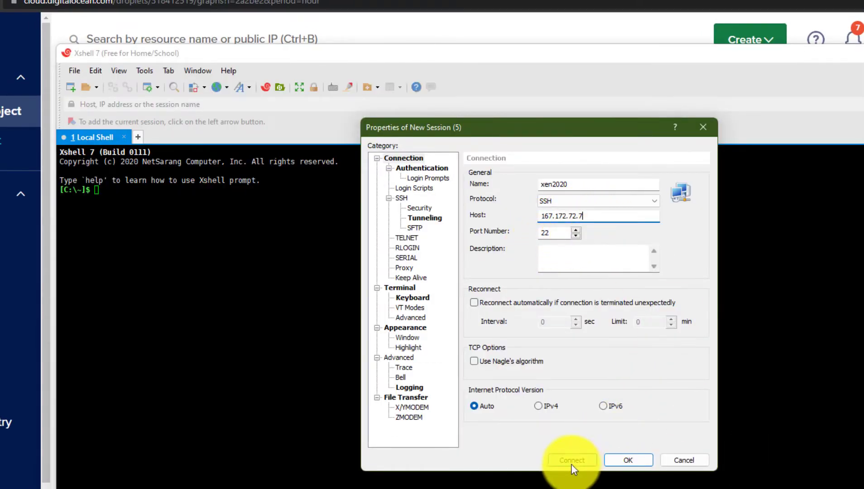
{"action": "left_click", "coordinate": [572, 460]}
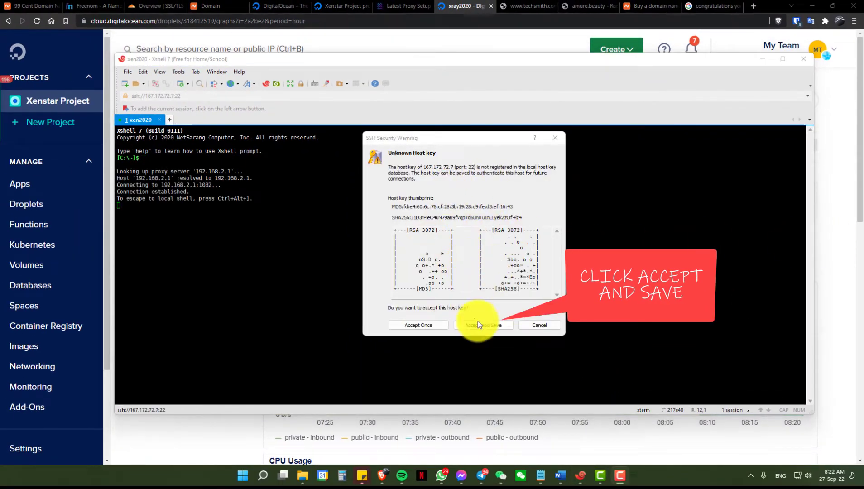
Accept the host key, enter and remember user root, and authenticate with the xen2020 key.
{"action": "left_click", "coordinate": [483, 326]}
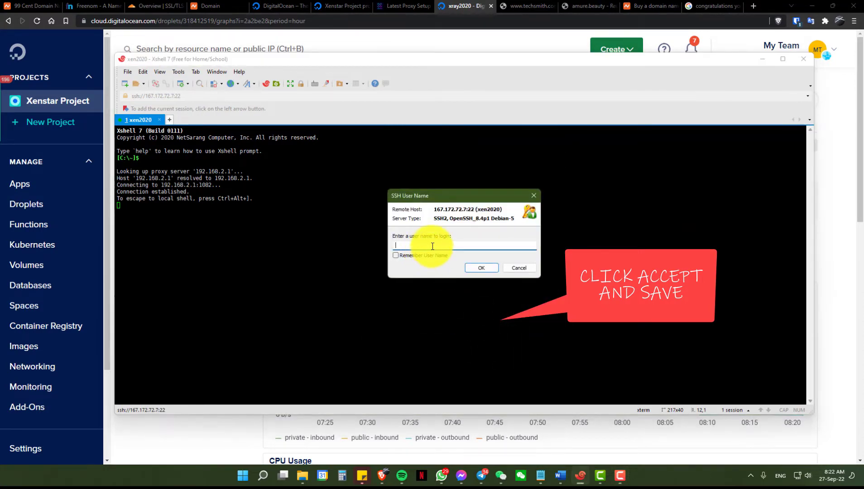
{"action": "type", "text": "root"}
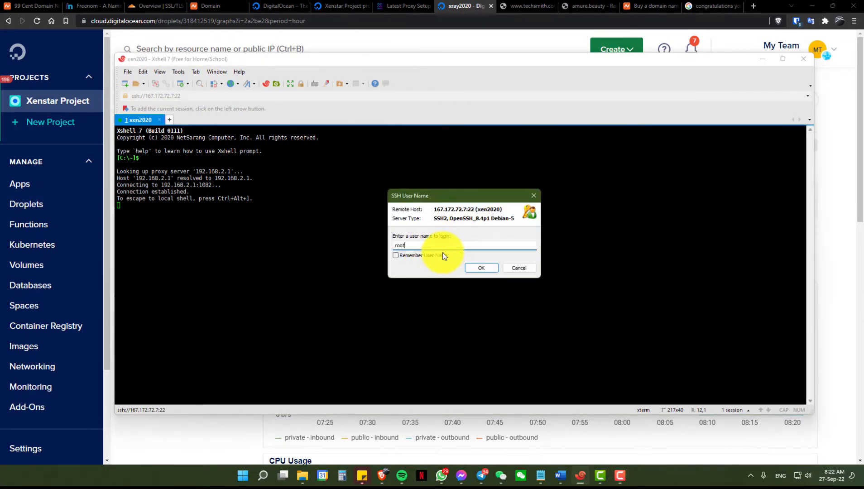
{"action": "left_click", "coordinate": [395, 255]}
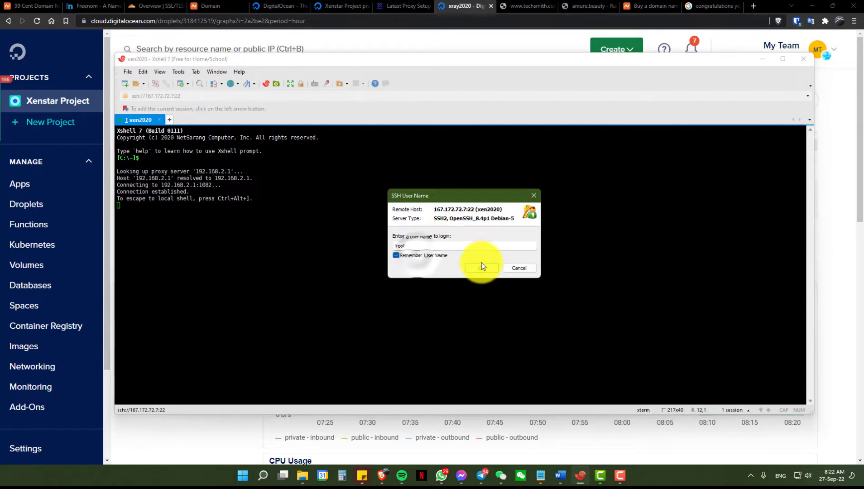
{"action": "left_click", "coordinate": [479, 268]}
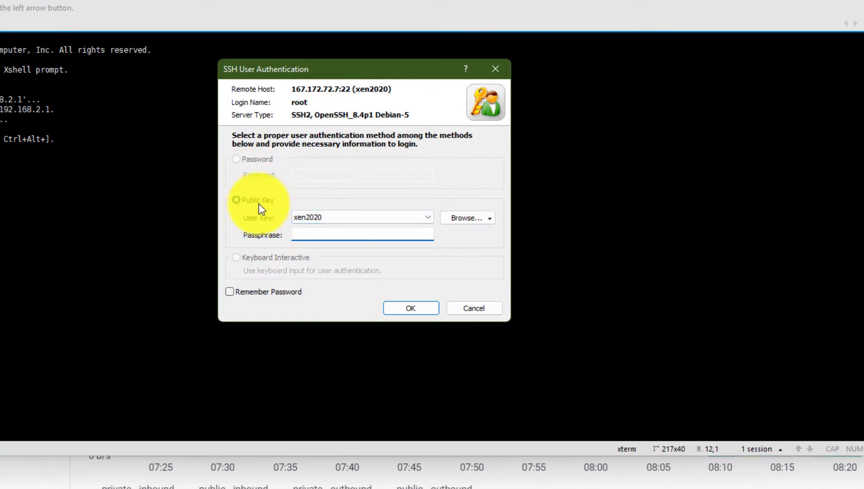
{"action": "left_click", "coordinate": [428, 217]}
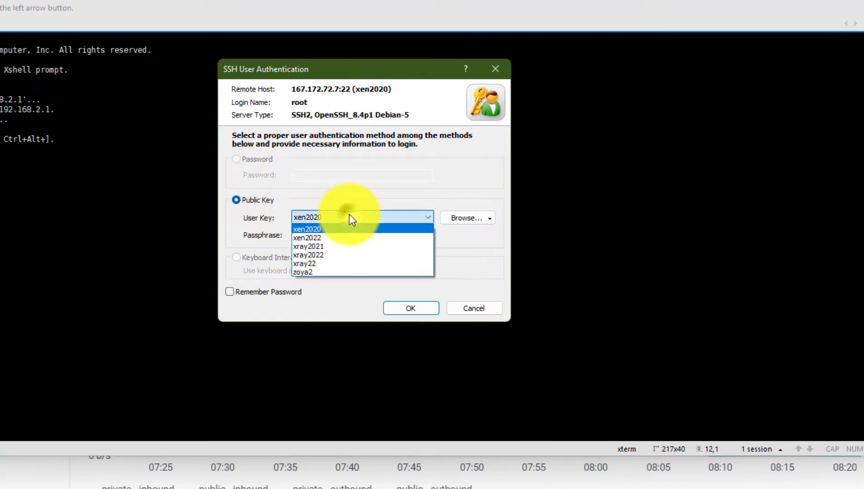
{"action": "mouse_move", "coordinate": [308, 255]}
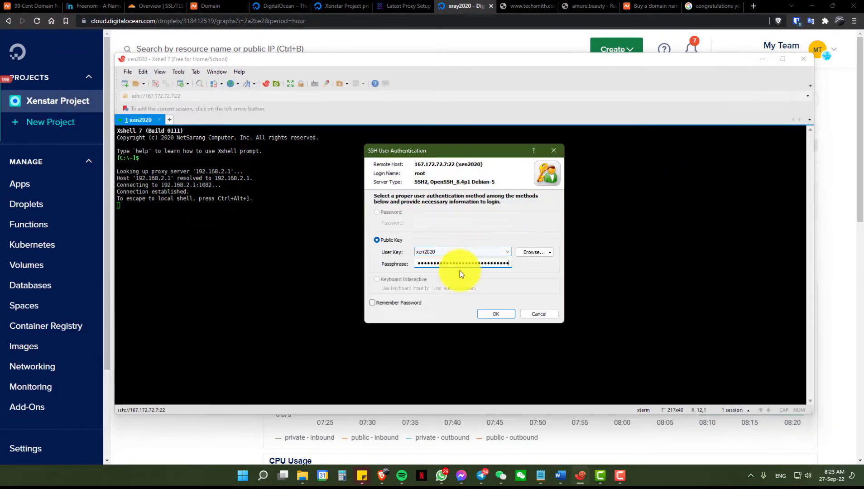
{"action": "left_click", "coordinate": [495, 313]}
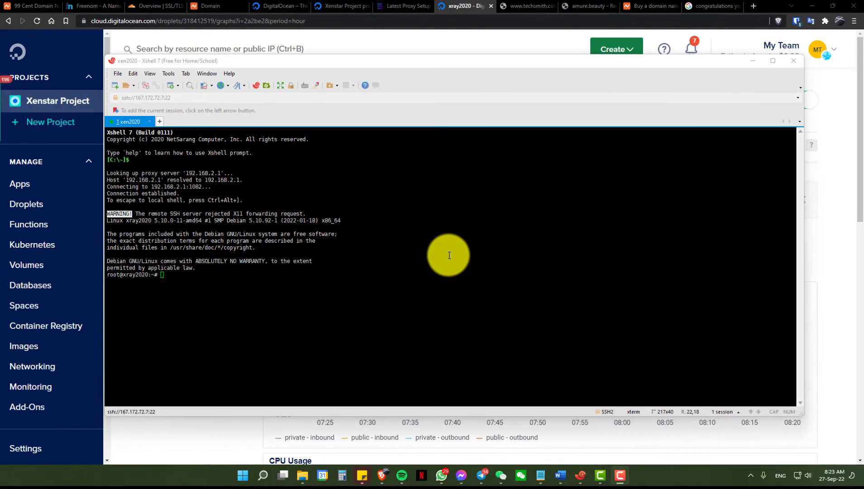
{"action": "mouse_move", "coordinate": [449, 255]}
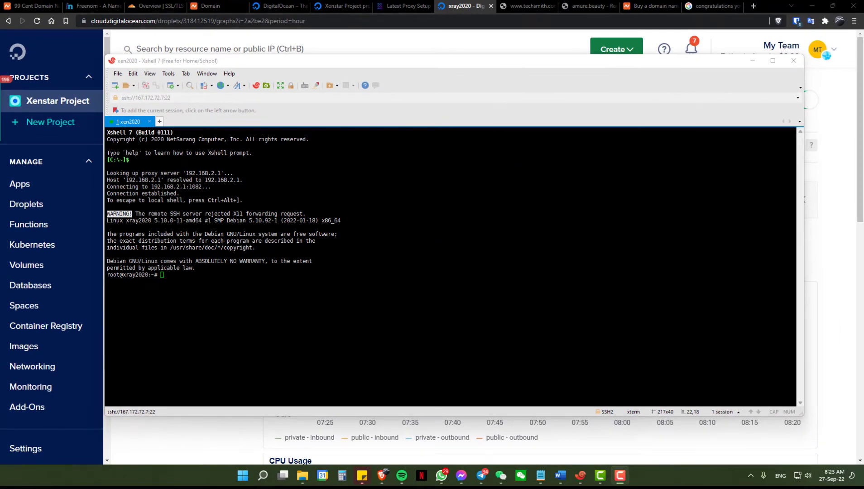
Paste and run apt-get update -y, upgrade -y and dist-upgrade -y on the droplet.
{"action": "right_click", "coordinate": [480, 149]}
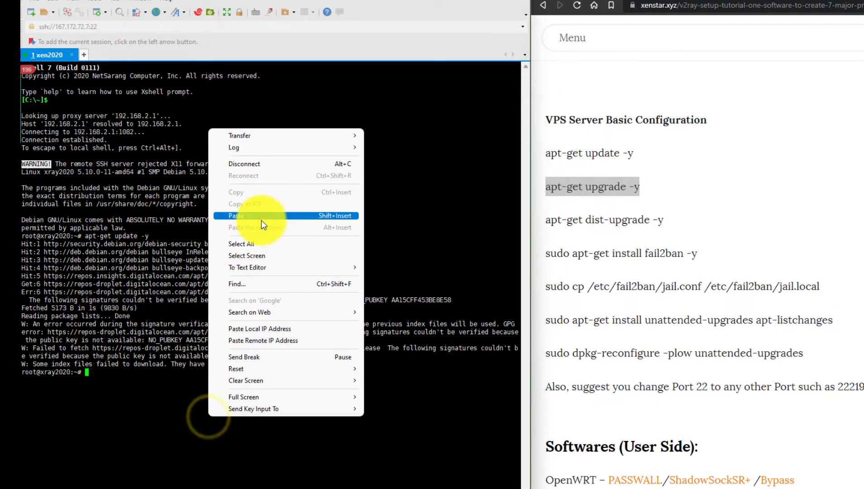
{"action": "left_click", "coordinate": [237, 216]}
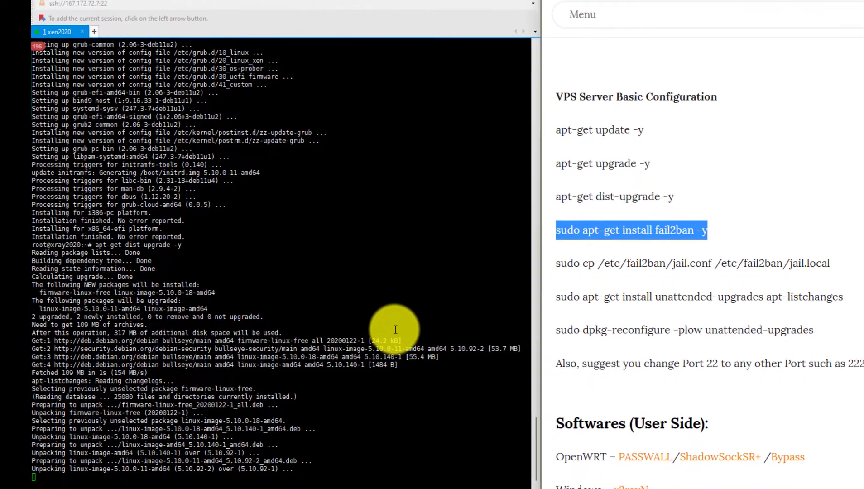
{"action": "scroll", "scroll_direction": "down", "scroll_amount": 3}
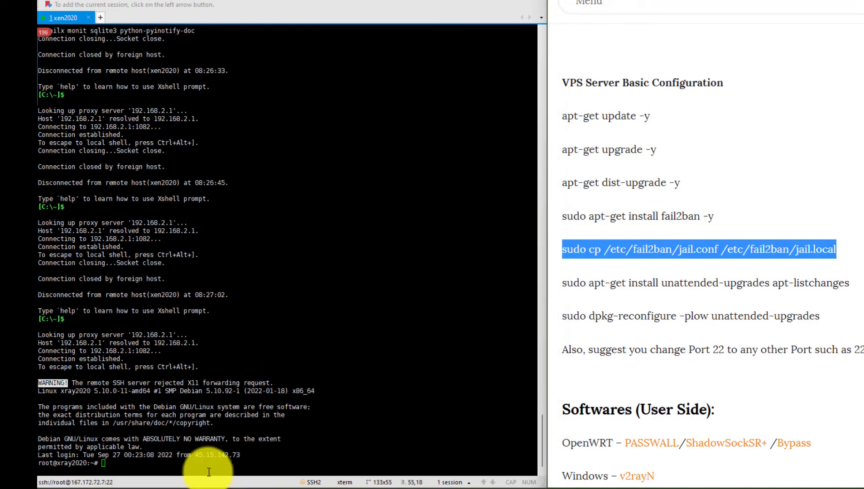
Copy jail.conf to jail.local, install unattended-upgrades and apt-listchanges, and run dpkg-reconfigure.
{"action": "left_click", "coordinate": [698, 249]}
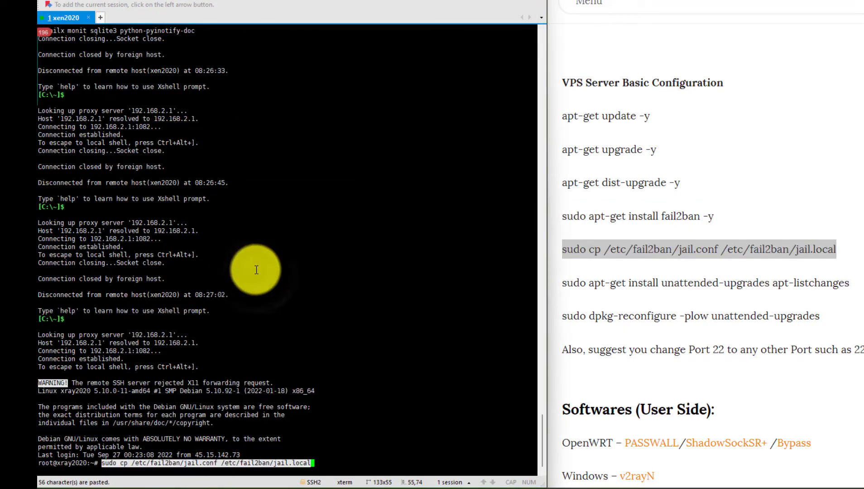
{"action": "key", "text": "Return"}
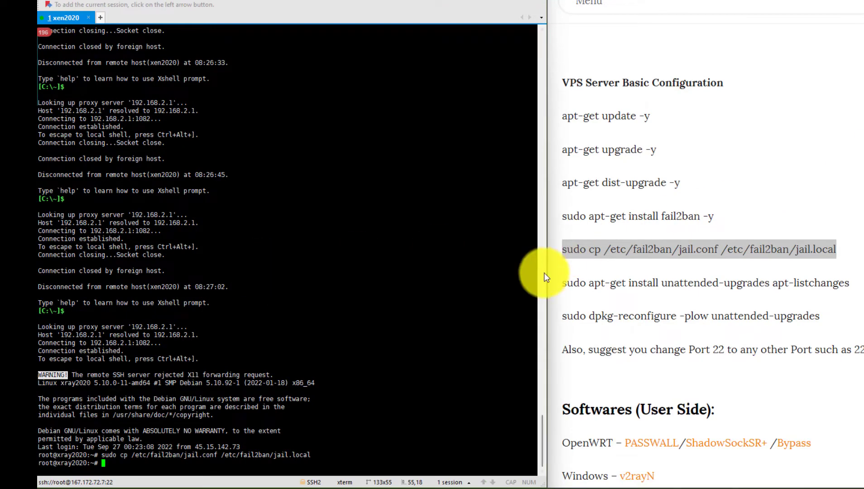
{"action": "mouse_move", "coordinate": [561, 287]}
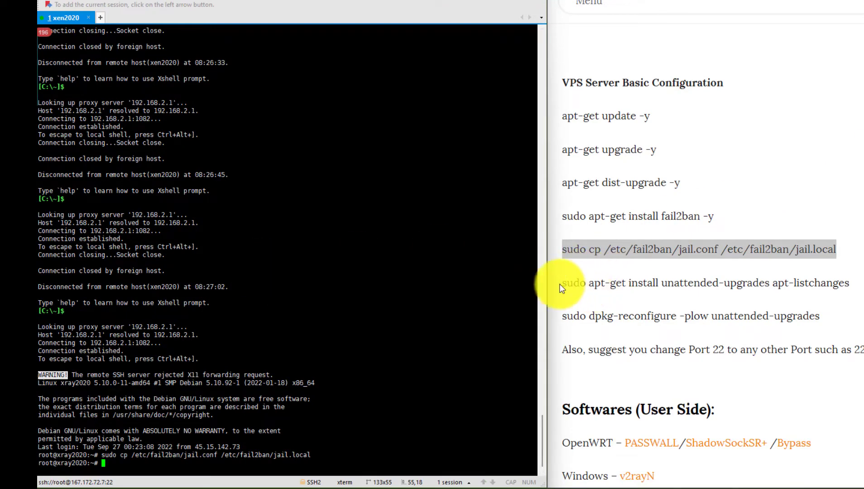
{"action": "right_click", "coordinate": [706, 282]}
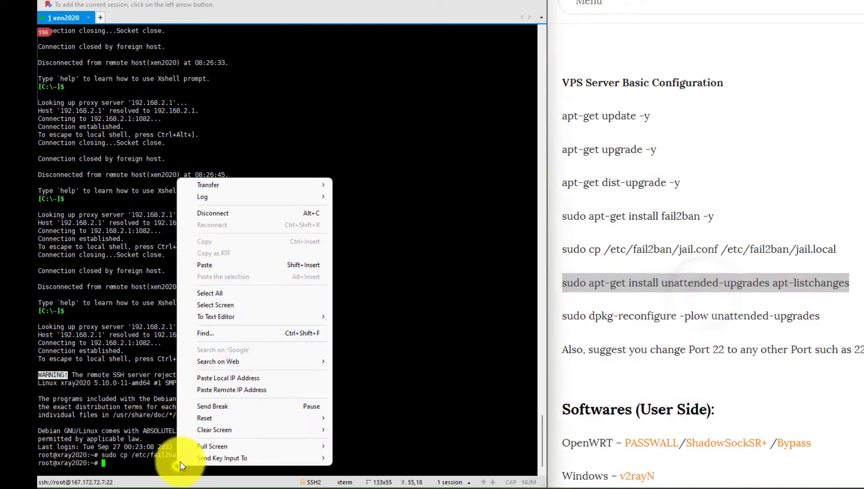
{"action": "left_click", "coordinate": [204, 265]}
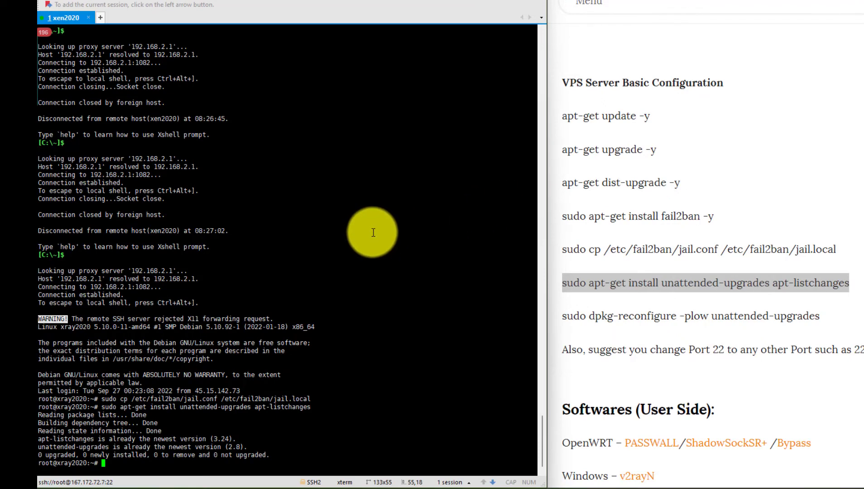
{"action": "mouse_move", "coordinate": [573, 316]}
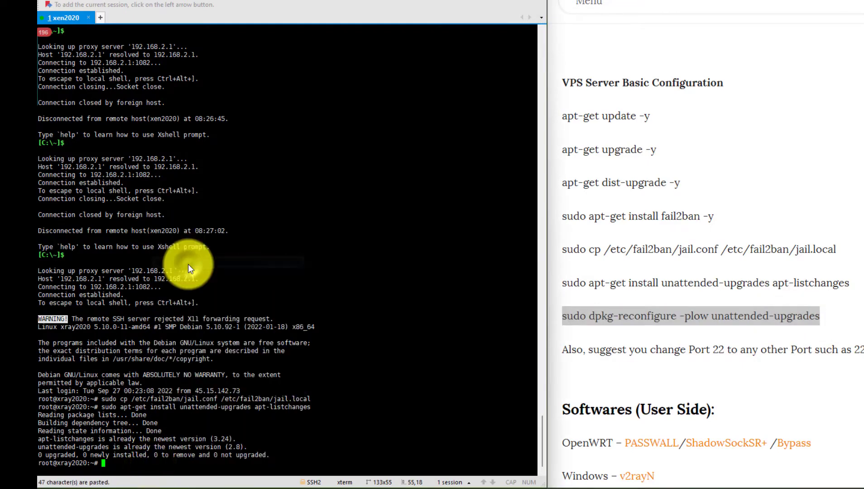
{"action": "key", "text": "Return"}
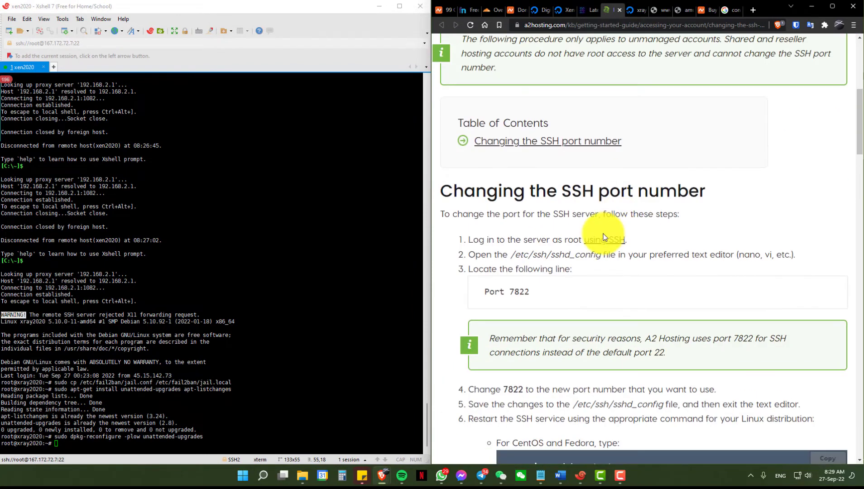
Run nano with the pasted /etc/ssh/sshd_config path.
{"action": "scroll", "scroll_direction": "down", "scroll_amount": 3}
{"action": "type", "text": "nano"}
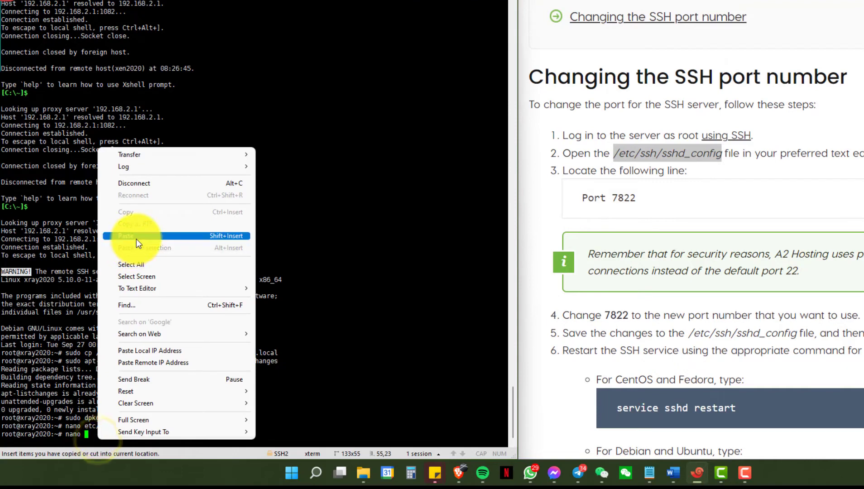
{"action": "left_click", "coordinate": [125, 236]}
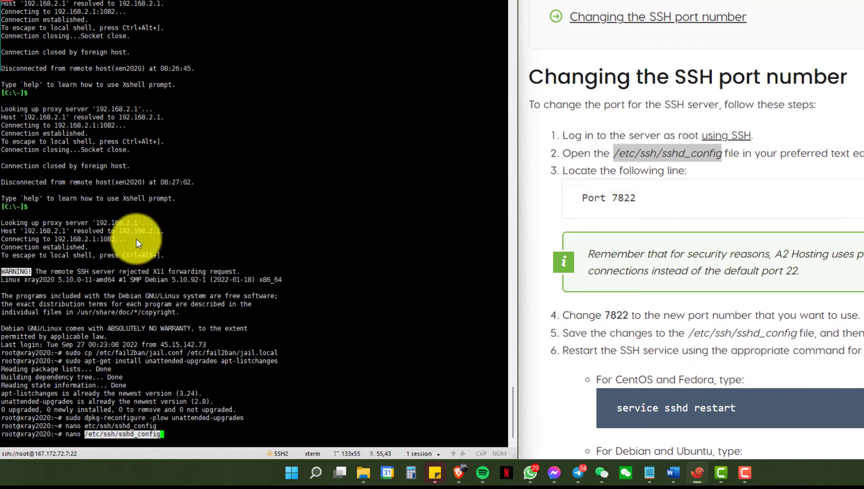
{"action": "key", "text": "Return"}
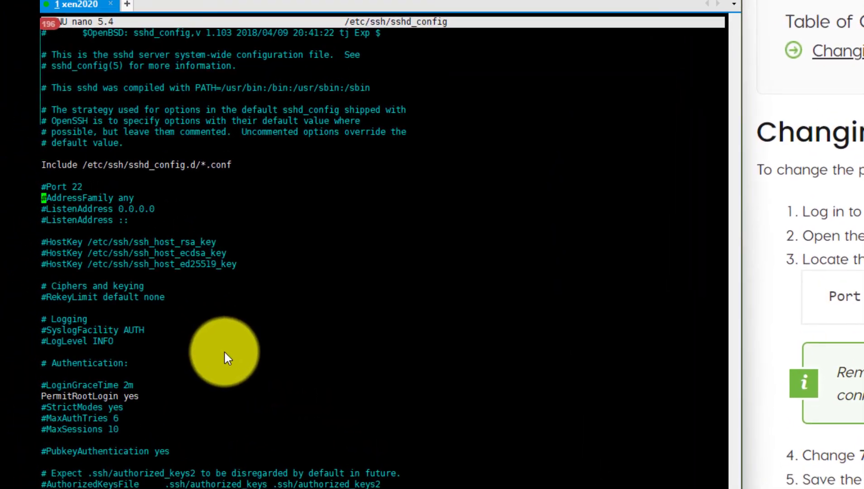
Uncomment the Port line, change it to 22550, and save sshd_config when exiting nano.
{"action": "key", "text": "Up"}
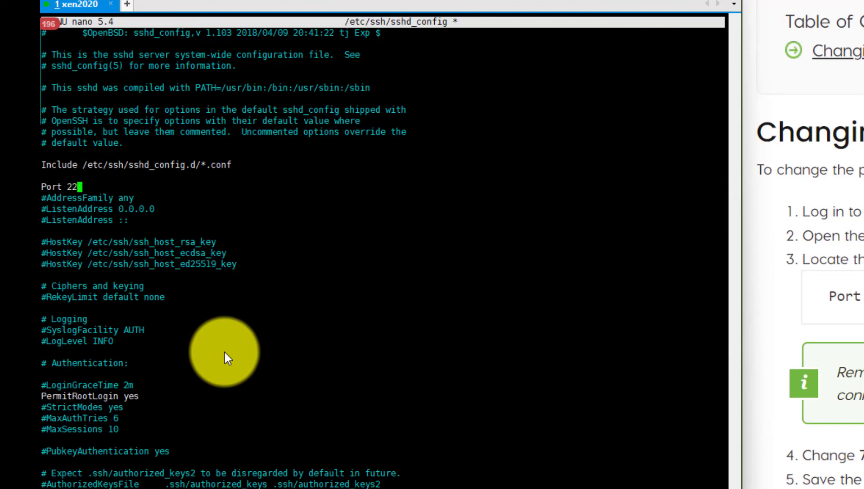
{"action": "type", "text": "55"}
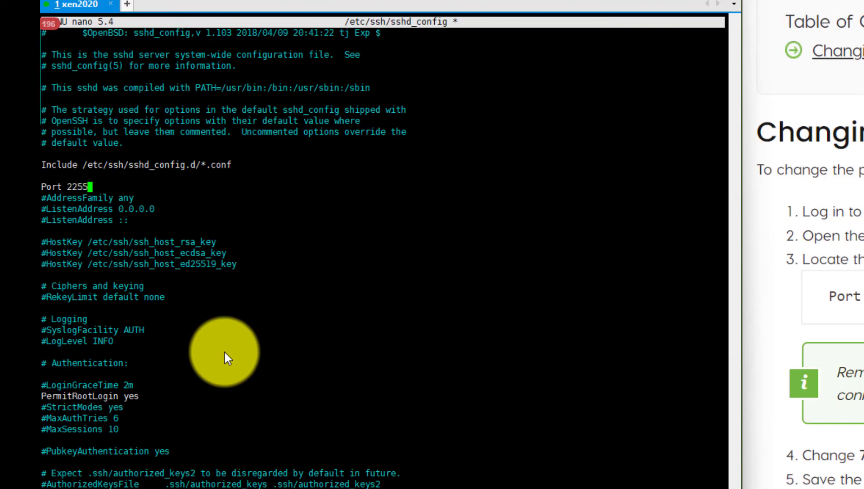
{"action": "type", "text": "0"}
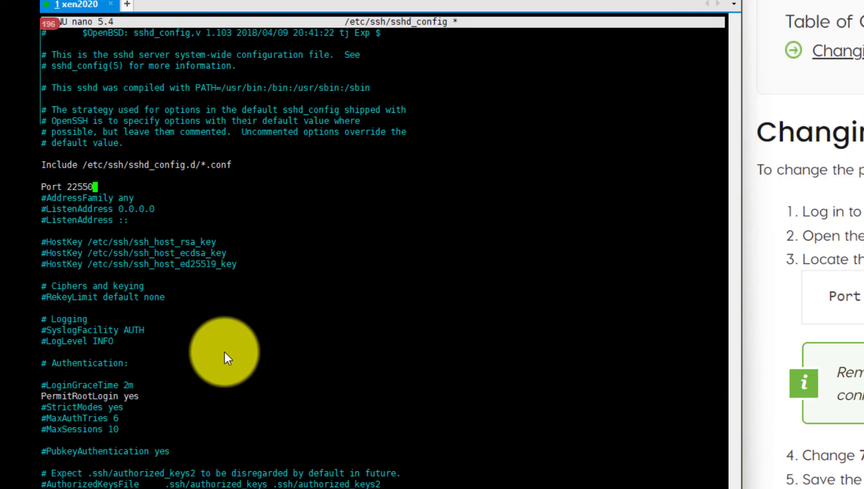
{"action": "key", "text": "ctrl+x"}
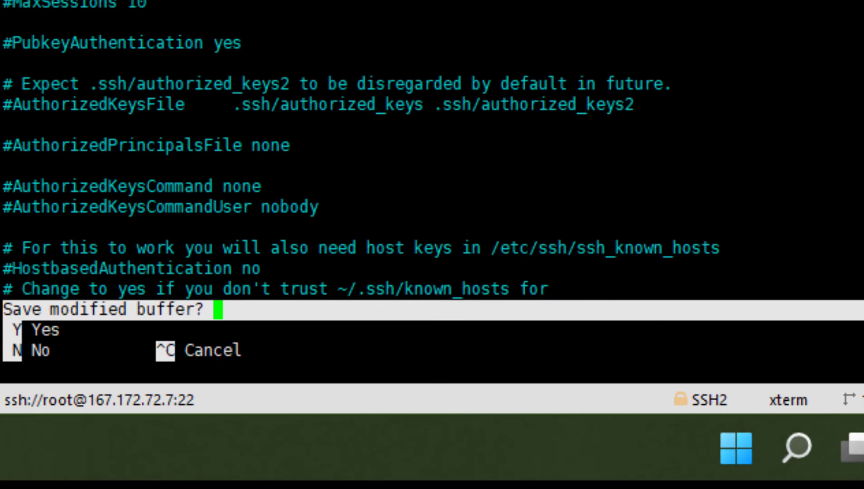
{"action": "key", "text": "y"}
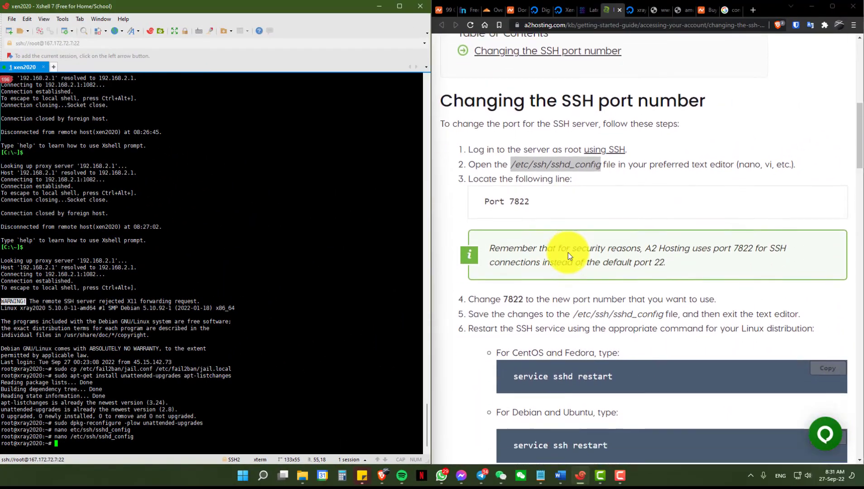
Restart SSH and set the new xen2020 tab's port number to 22550.
{"action": "scroll", "scroll_direction": "down", "scroll_amount": 3}
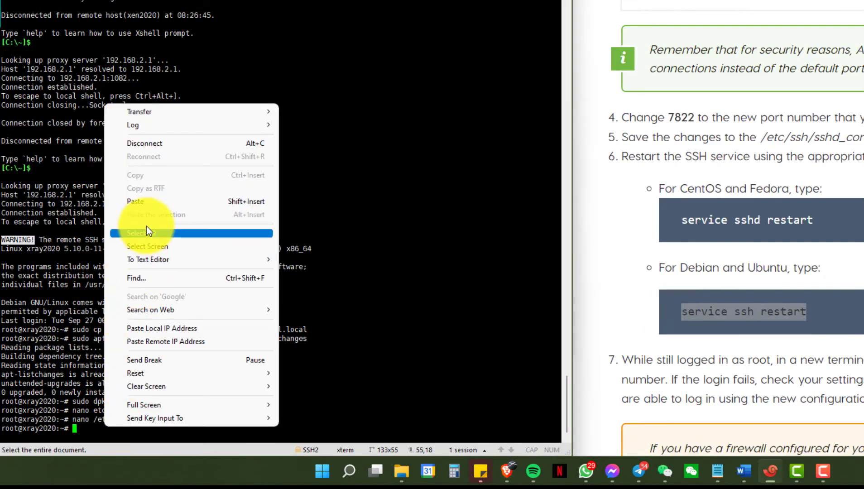
{"action": "left_click", "coordinate": [138, 232]}
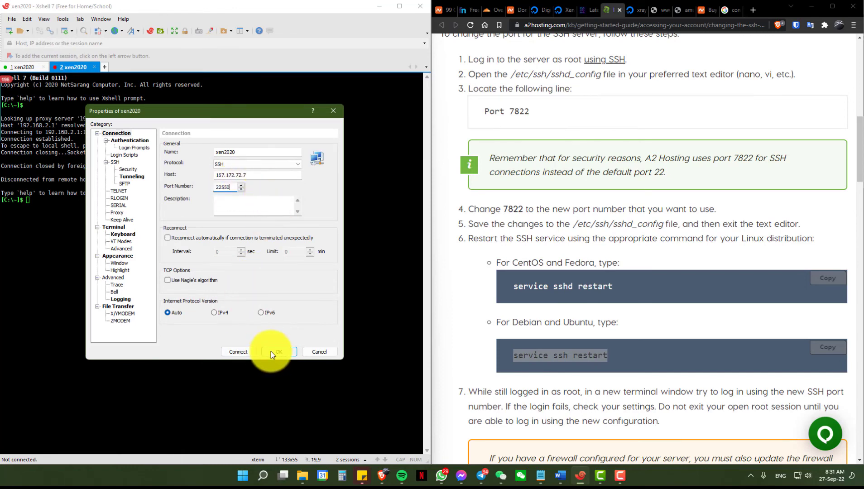
Connect on port 22550, accept and save the host key, then close the port-22 tab.
{"action": "left_click", "coordinate": [237, 351]}
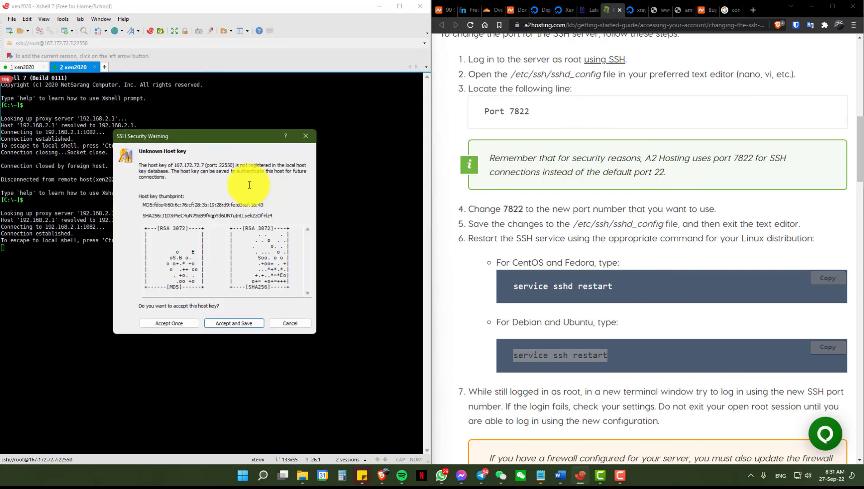
{"action": "left_click", "coordinate": [233, 324]}
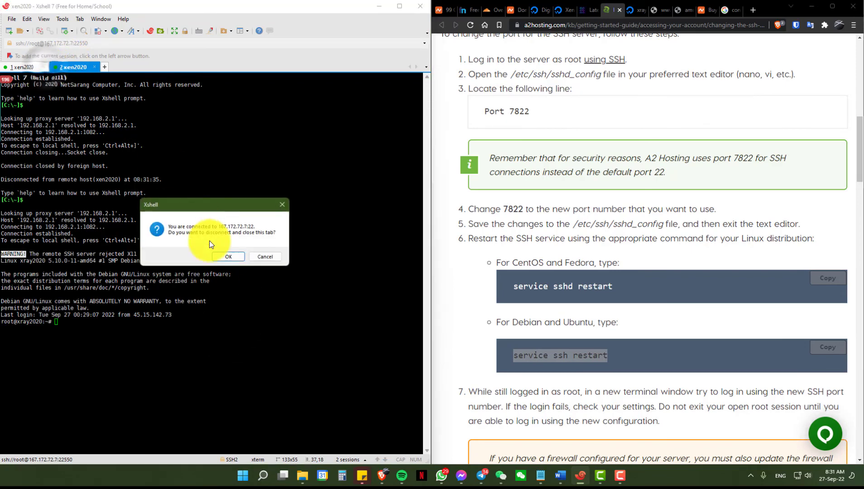
{"action": "left_click", "coordinate": [228, 256]}
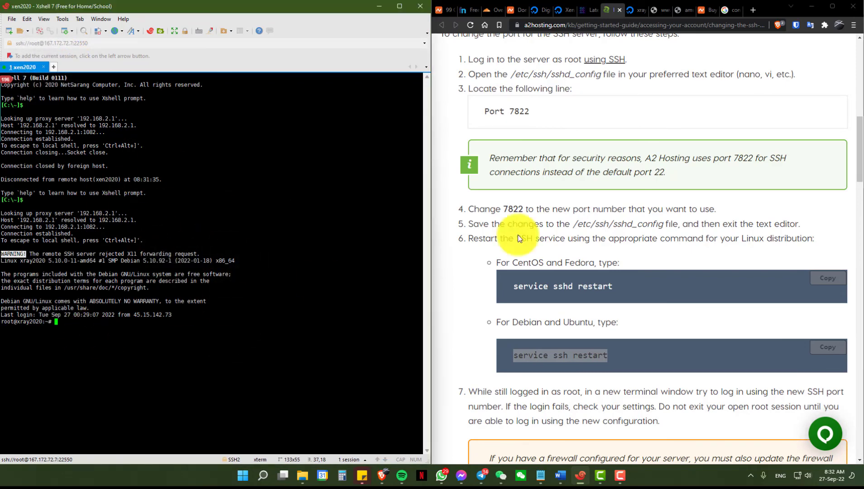
{"action": "mouse_move", "coordinate": [519, 239]}
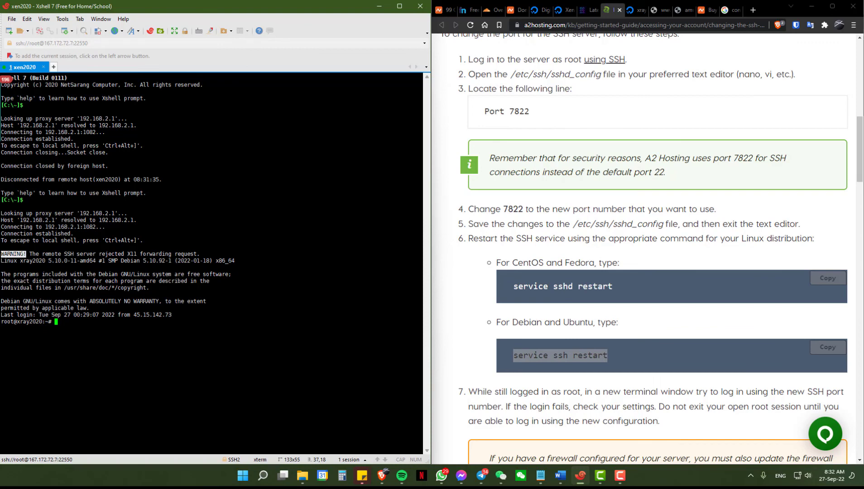
{"action": "mouse_move", "coordinate": [100, 187]}
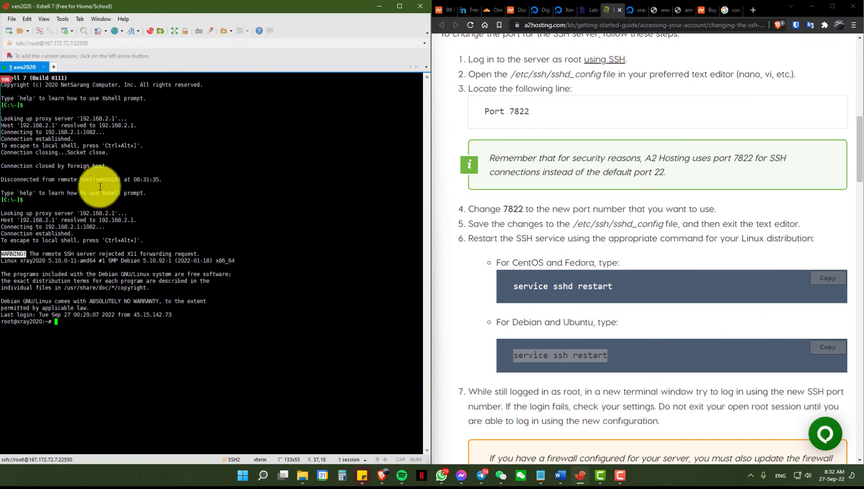
{"action": "mouse_move", "coordinate": [209, 311]}
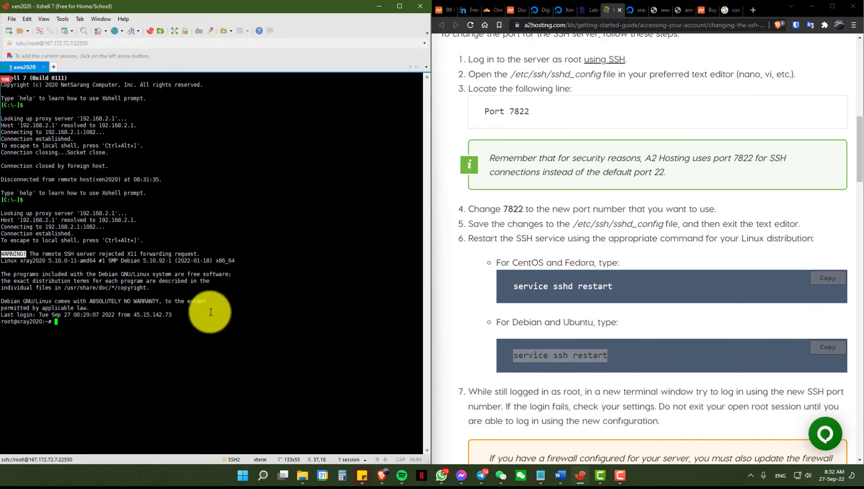